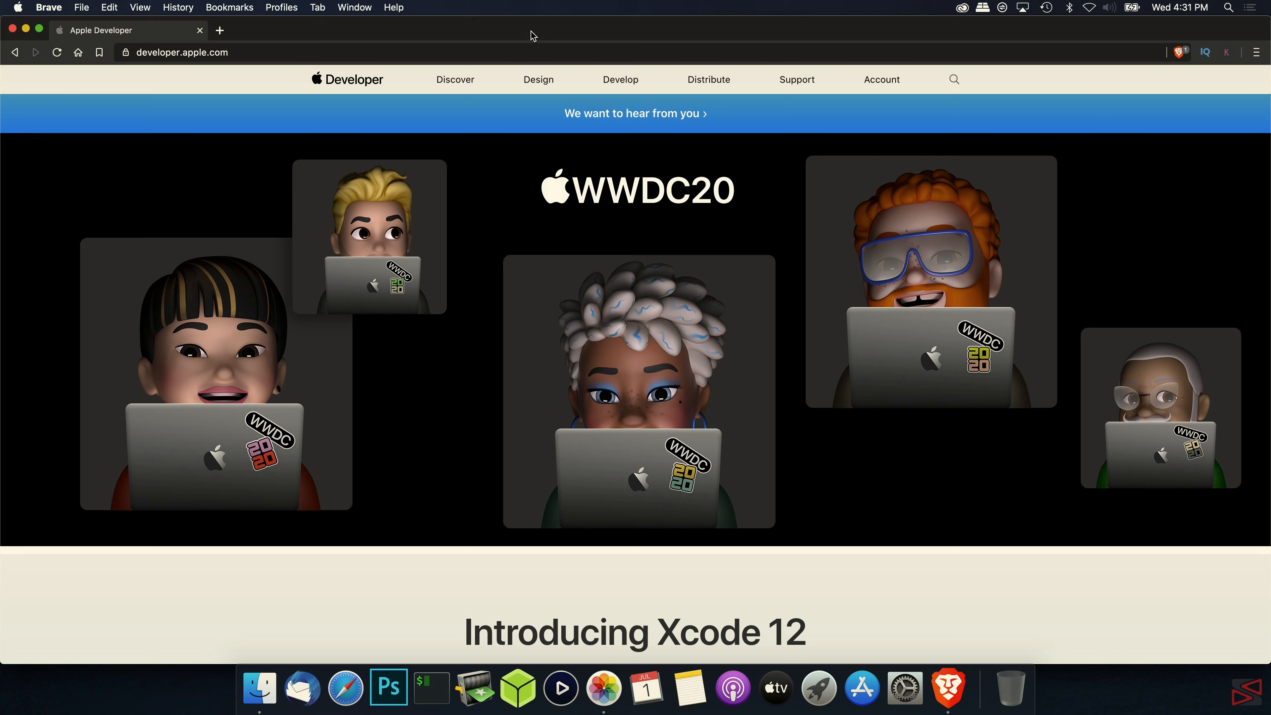
mouse_move(882, 79)
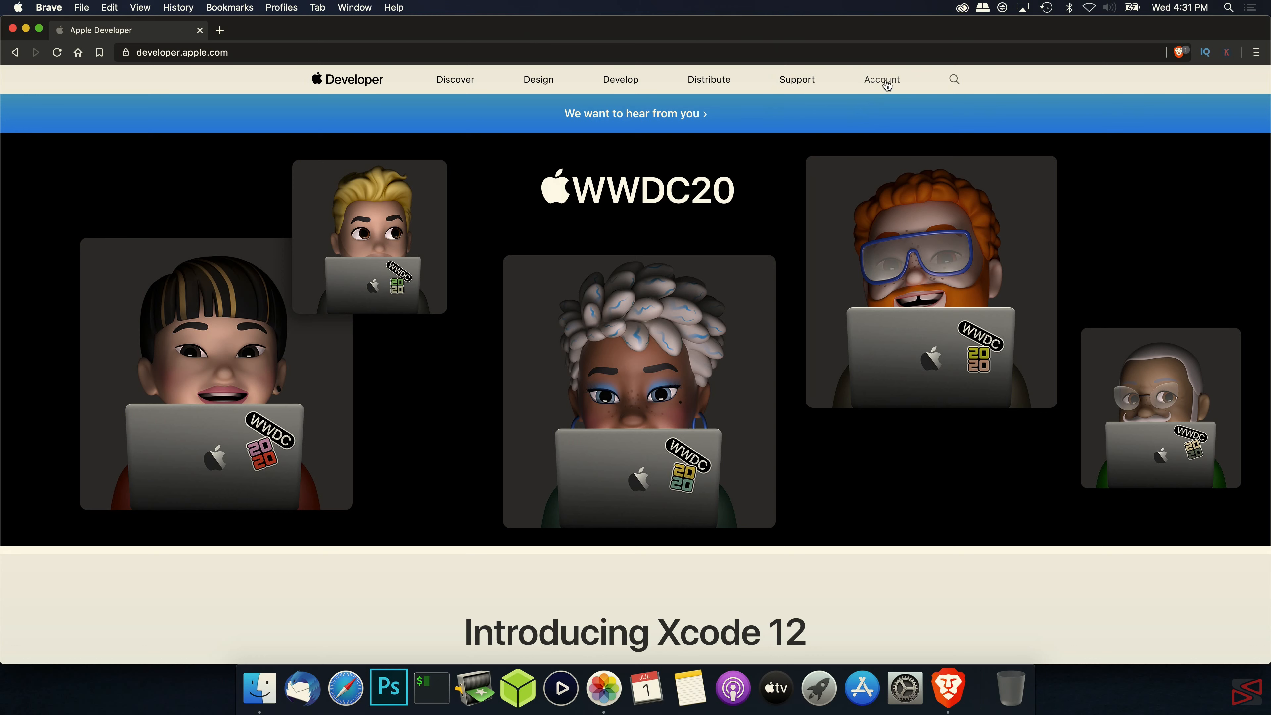
- Go to the Account section so the developer sign-in appears with Apple ID and password filled
left_click(880, 79)
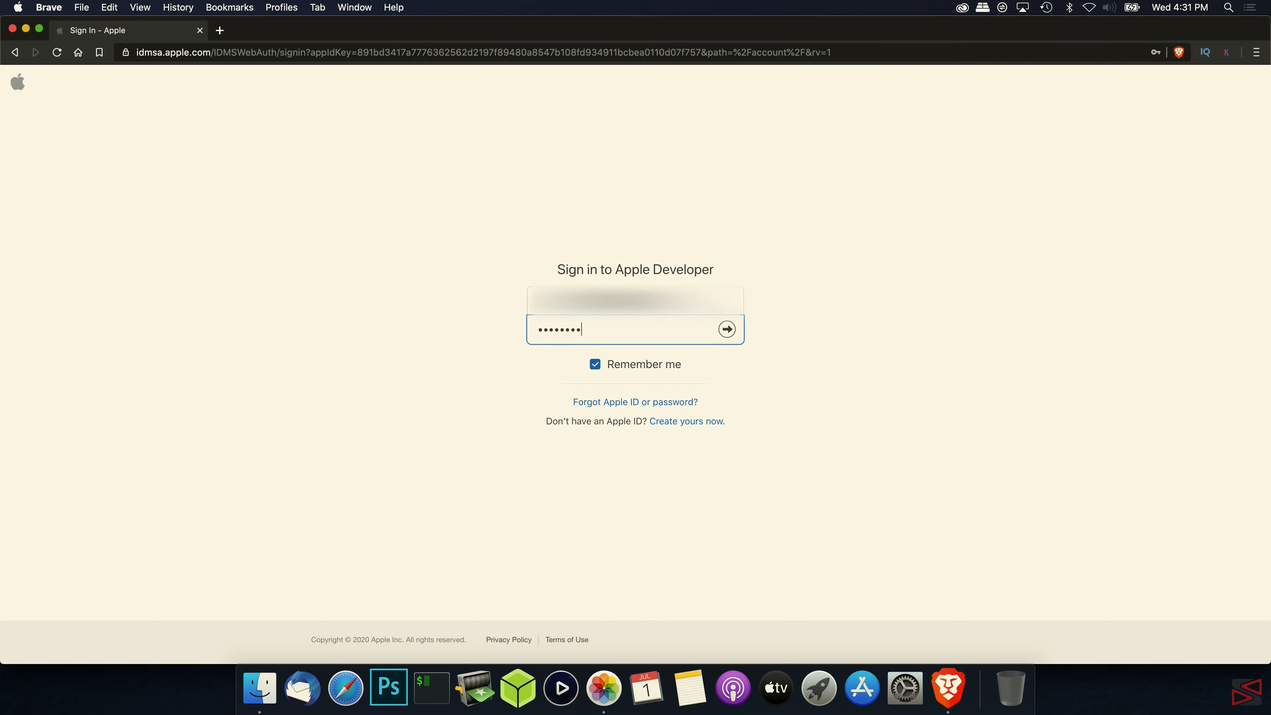
- Submit the sign-in and land on the Apple Developer Program account overview
left_click(727, 329)
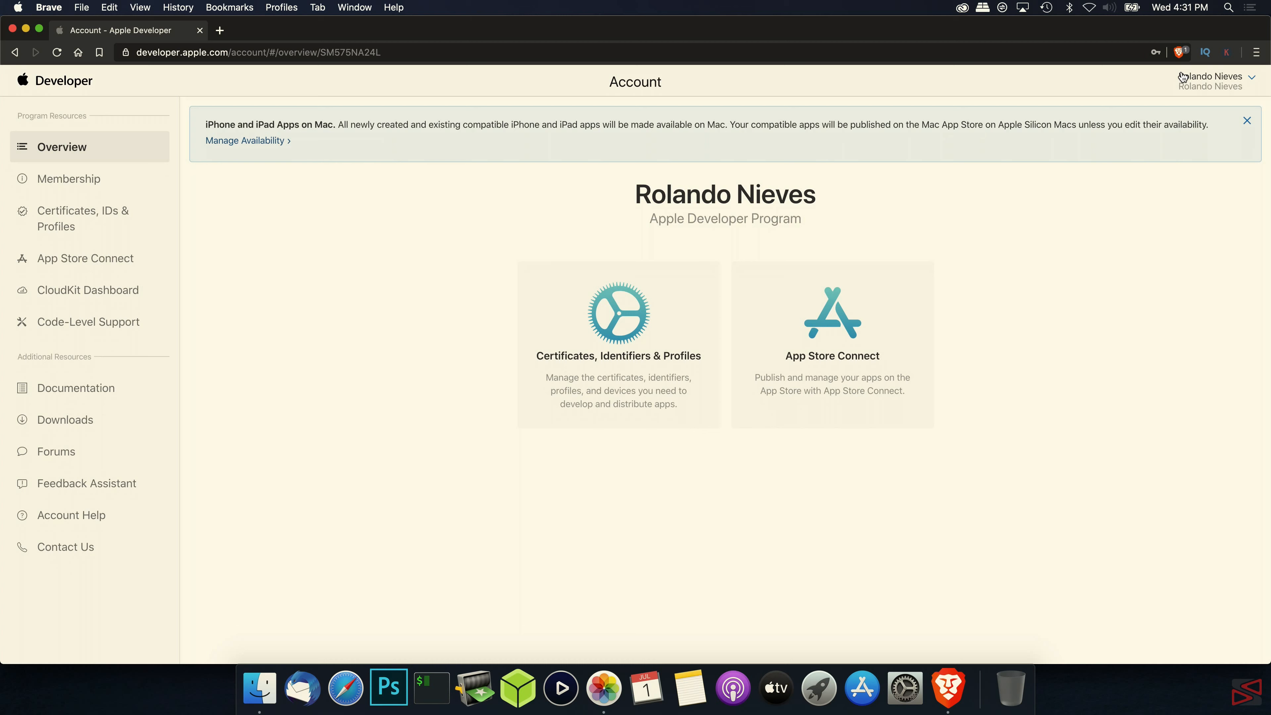
mouse_move(740, 439)
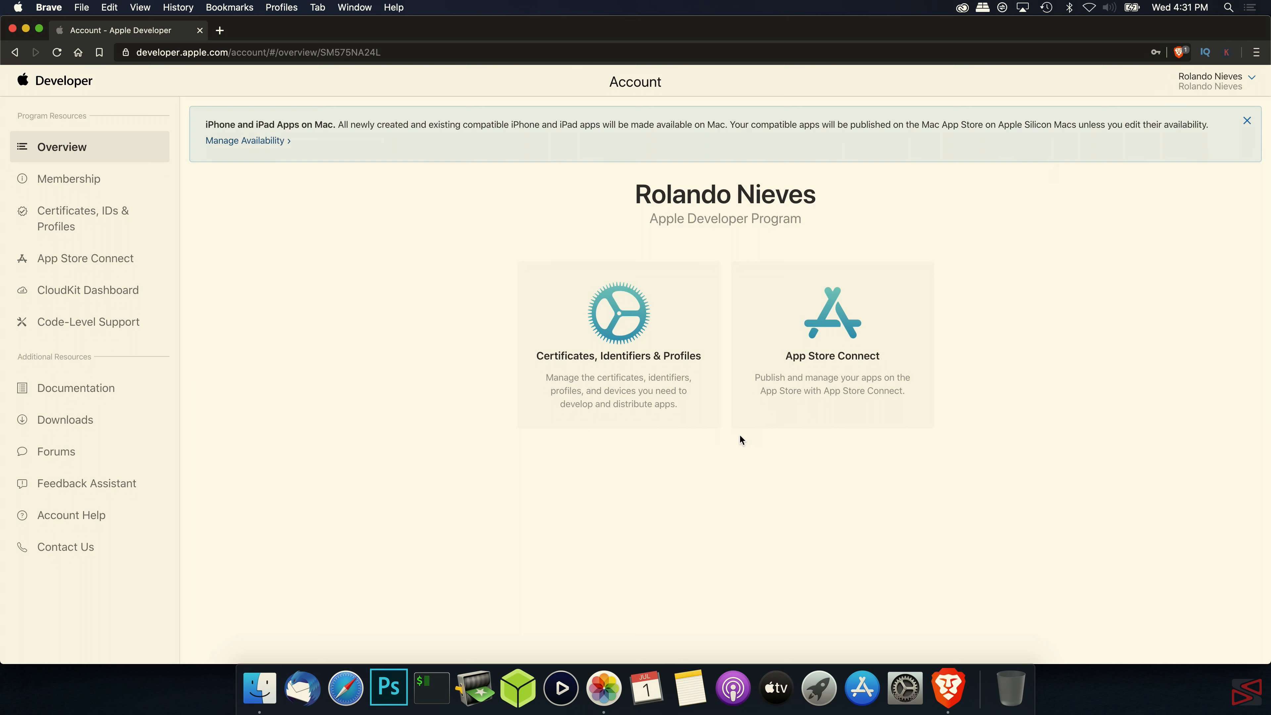
mouse_move(564, 484)
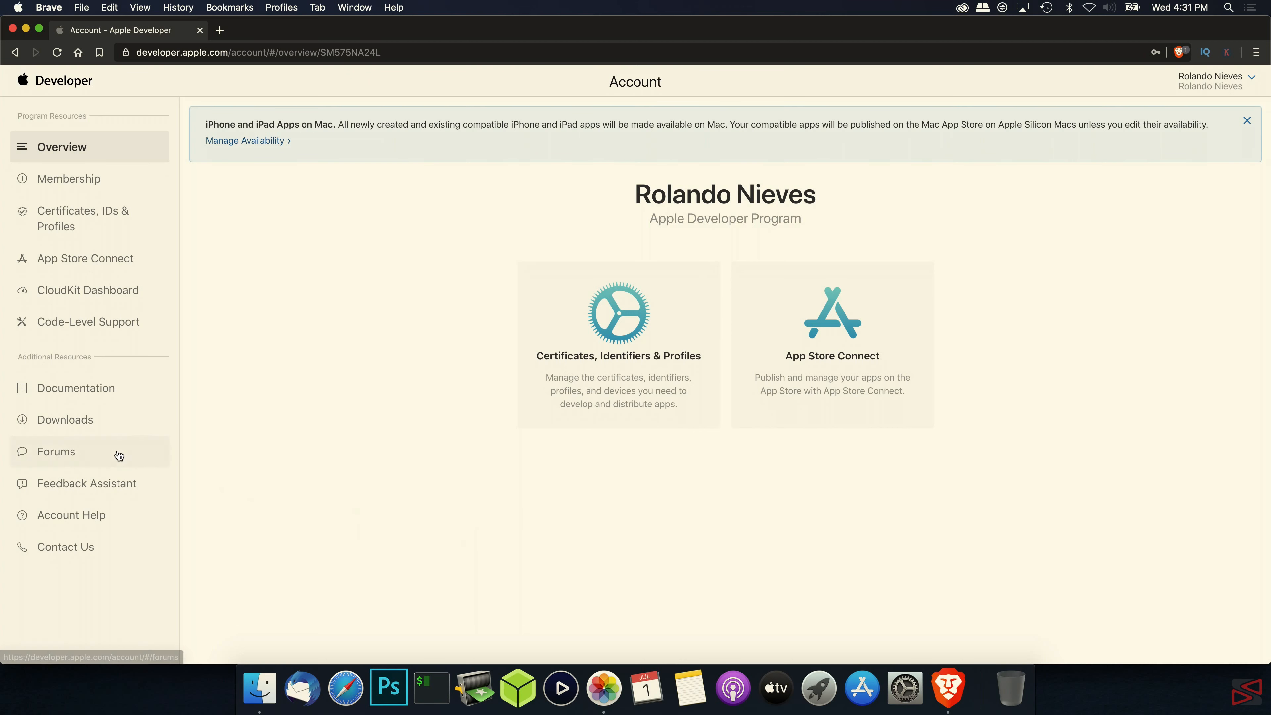
- Show the Downloads page and browse the beta list, returning to the macOS Big Sur beta entry
left_click(67, 419)
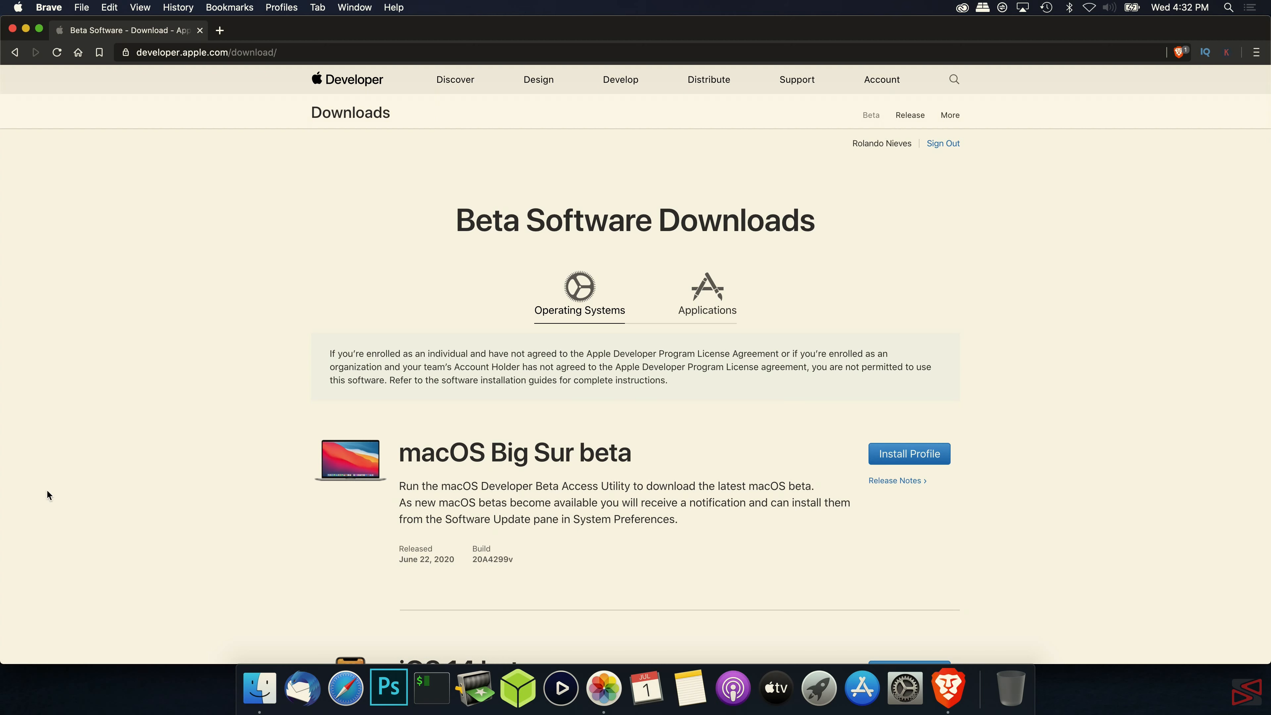
mouse_move(799, 467)
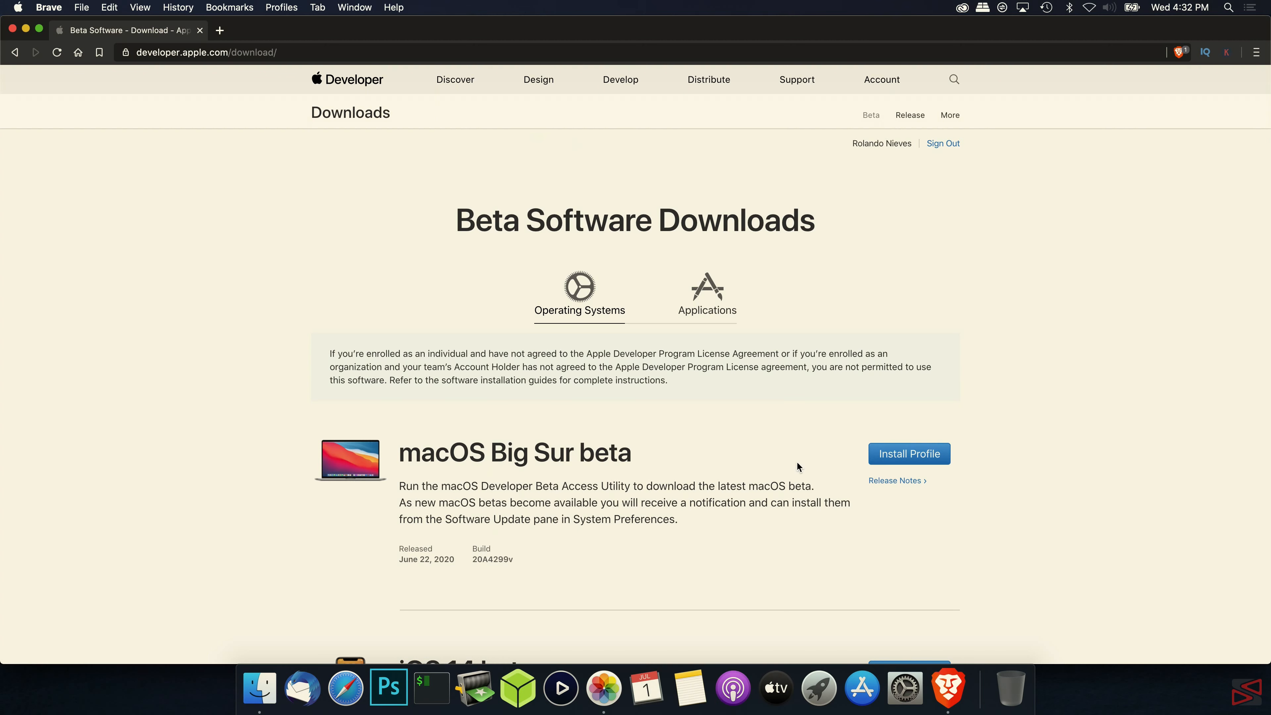
scroll("down", 3)
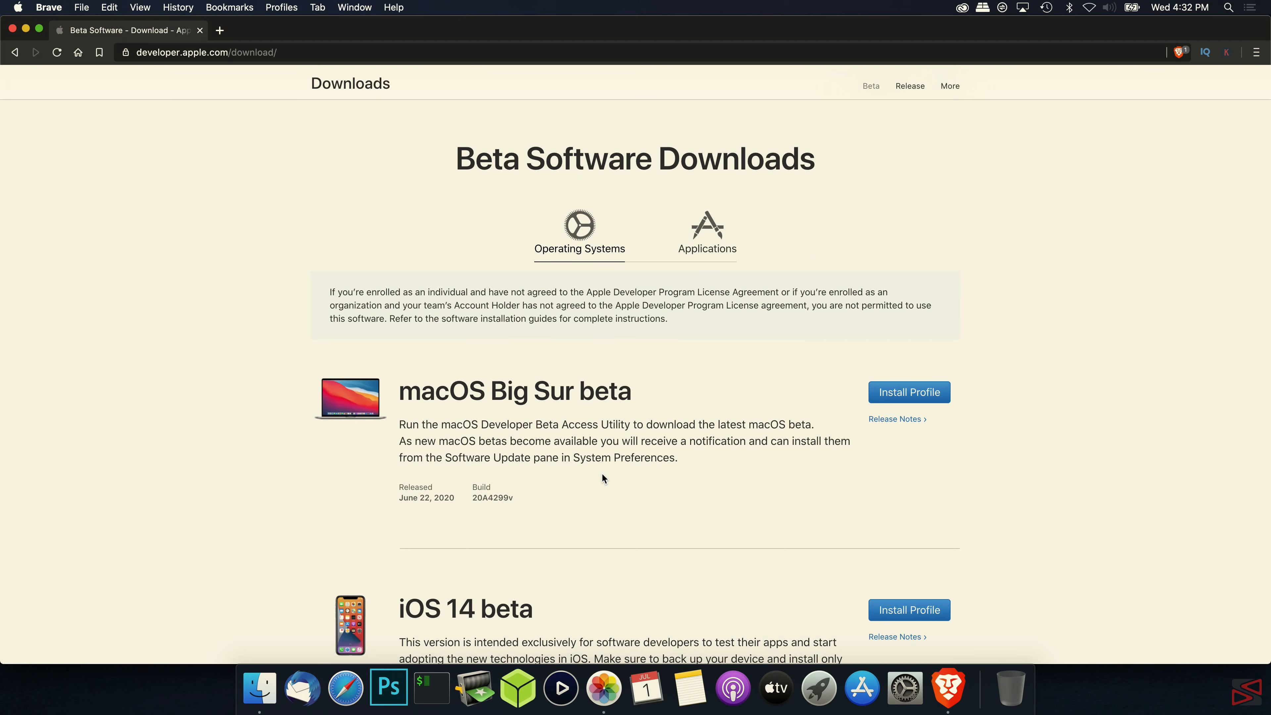
scroll("down", 3)
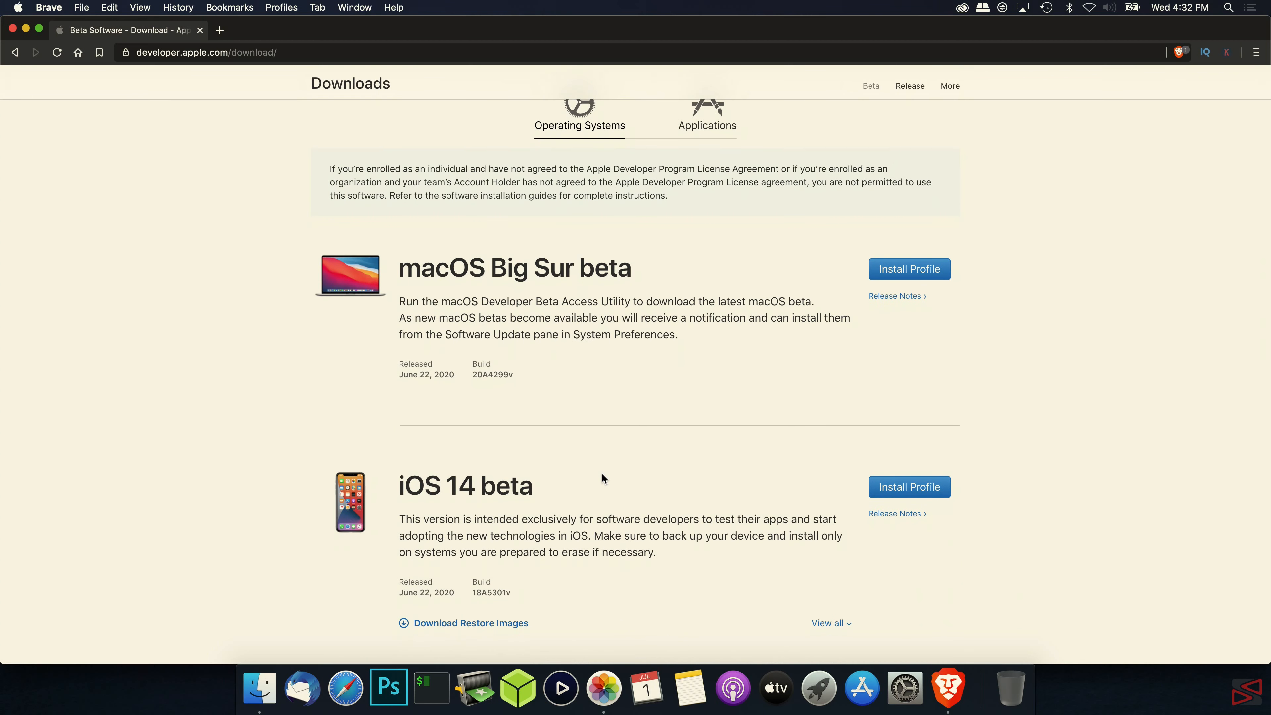
scroll("down", 3)
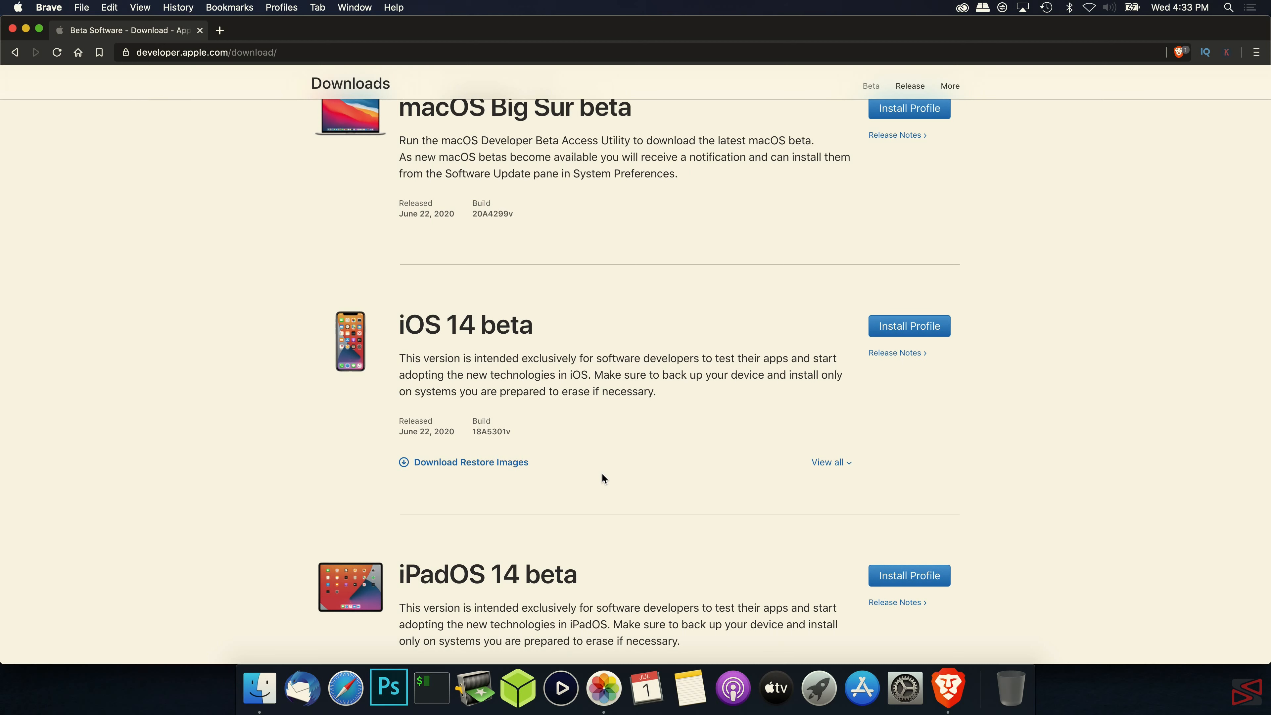
scroll("down", 3)
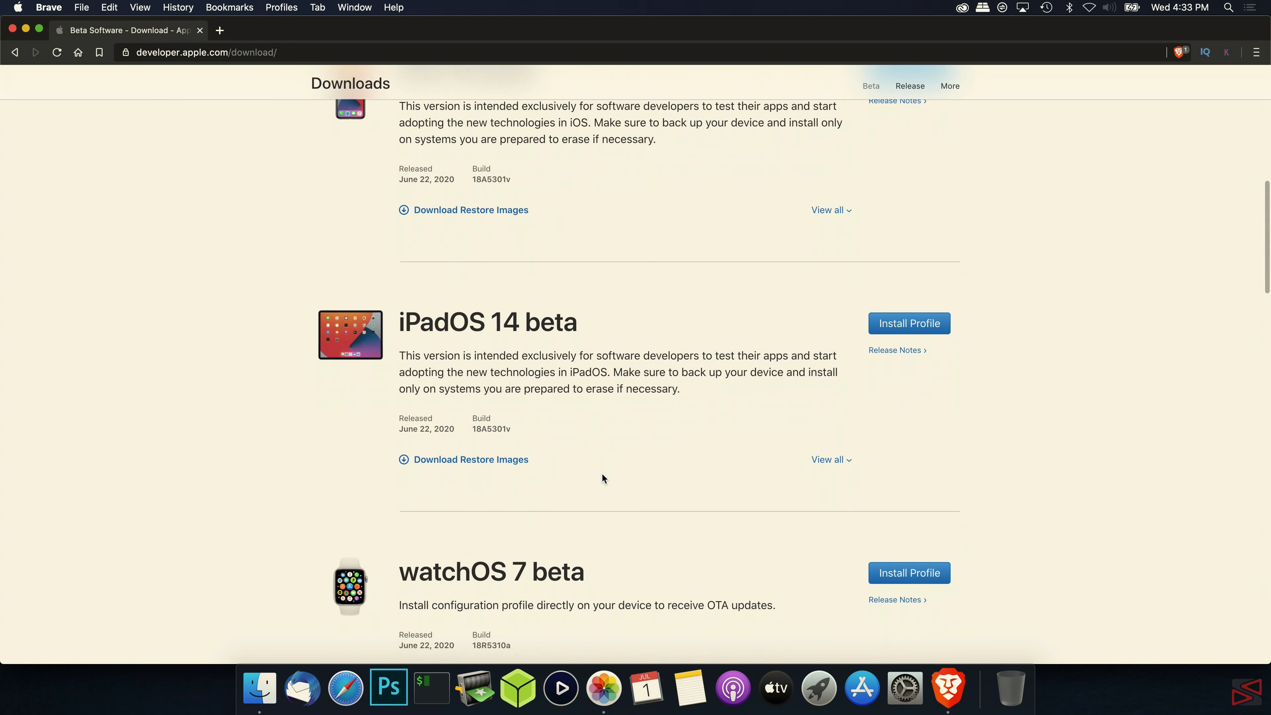
scroll("down", 3)
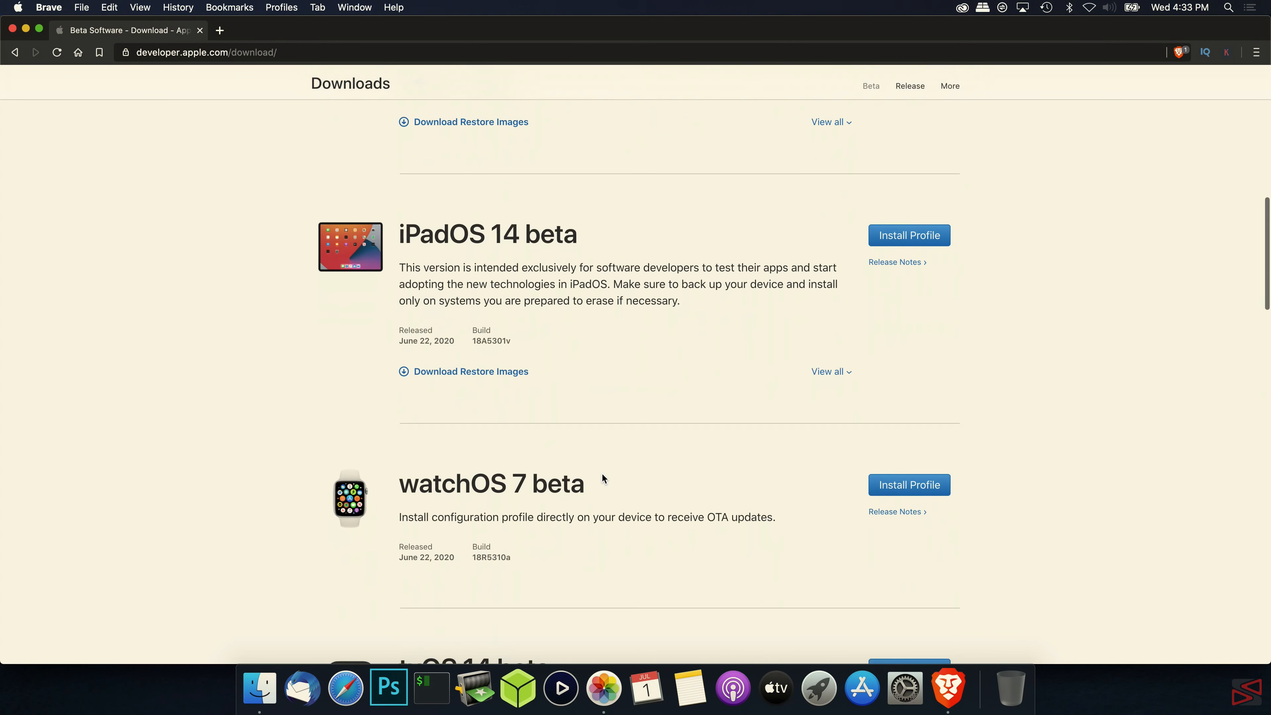
scroll("down", 3)
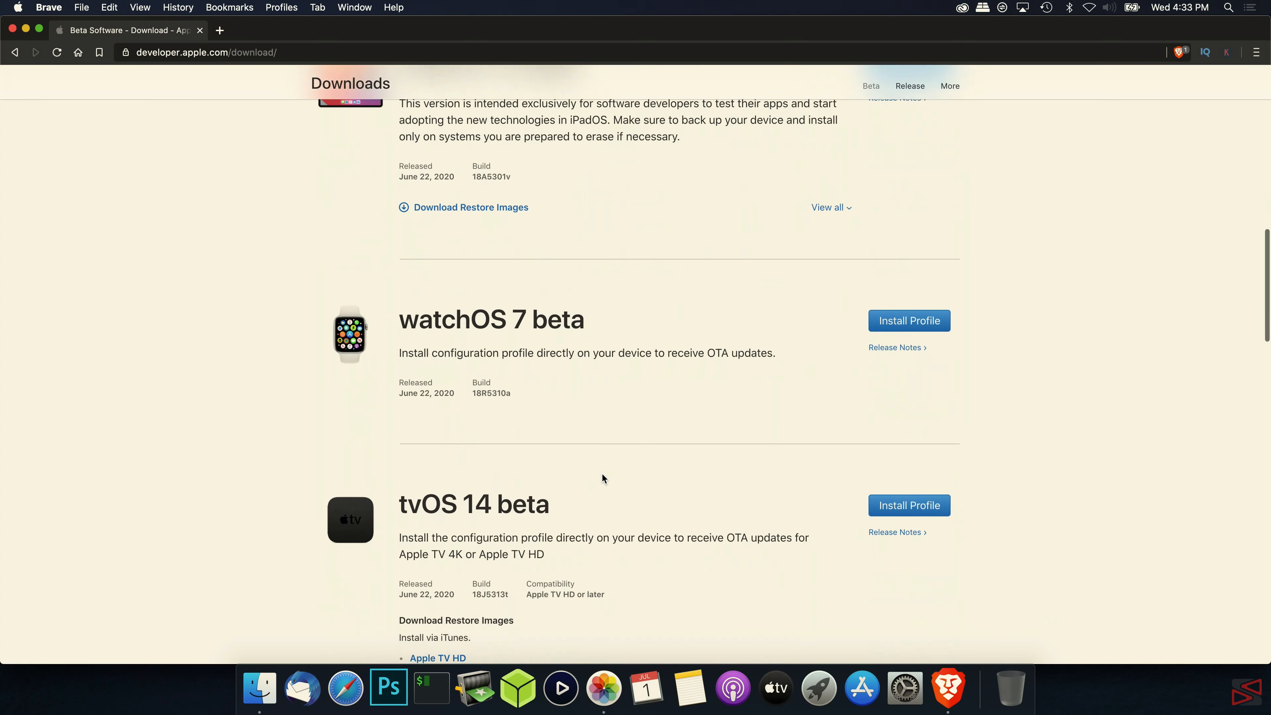
scroll("down", 3)
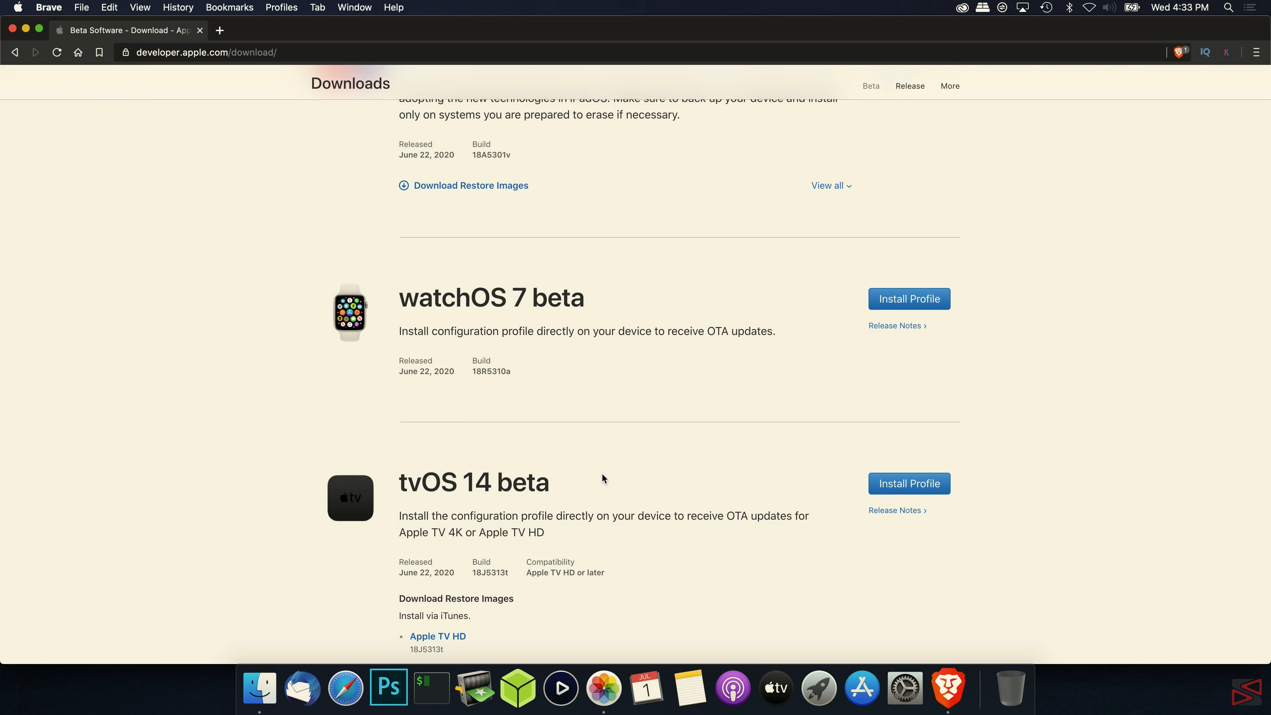
scroll("up", 3)
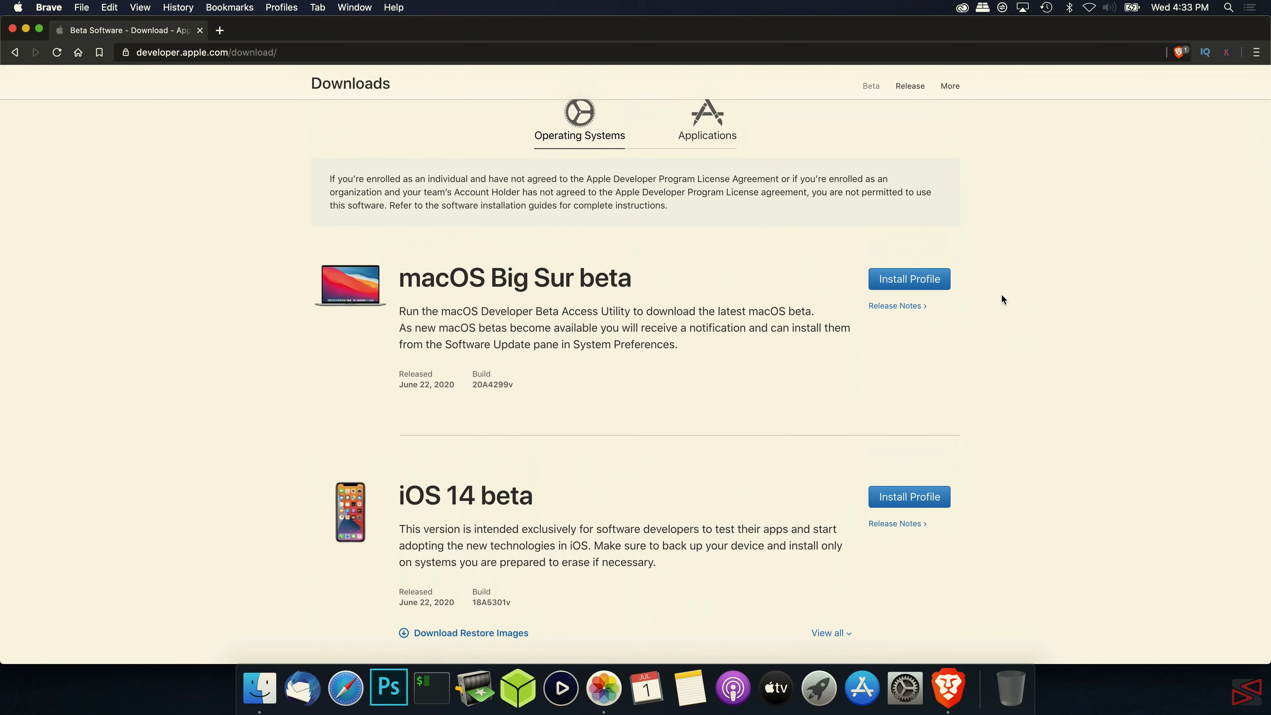
- Save the macOS Developer Beta Access Utility .dmg to the Desktop and hide the Brave window
left_click(909, 279)
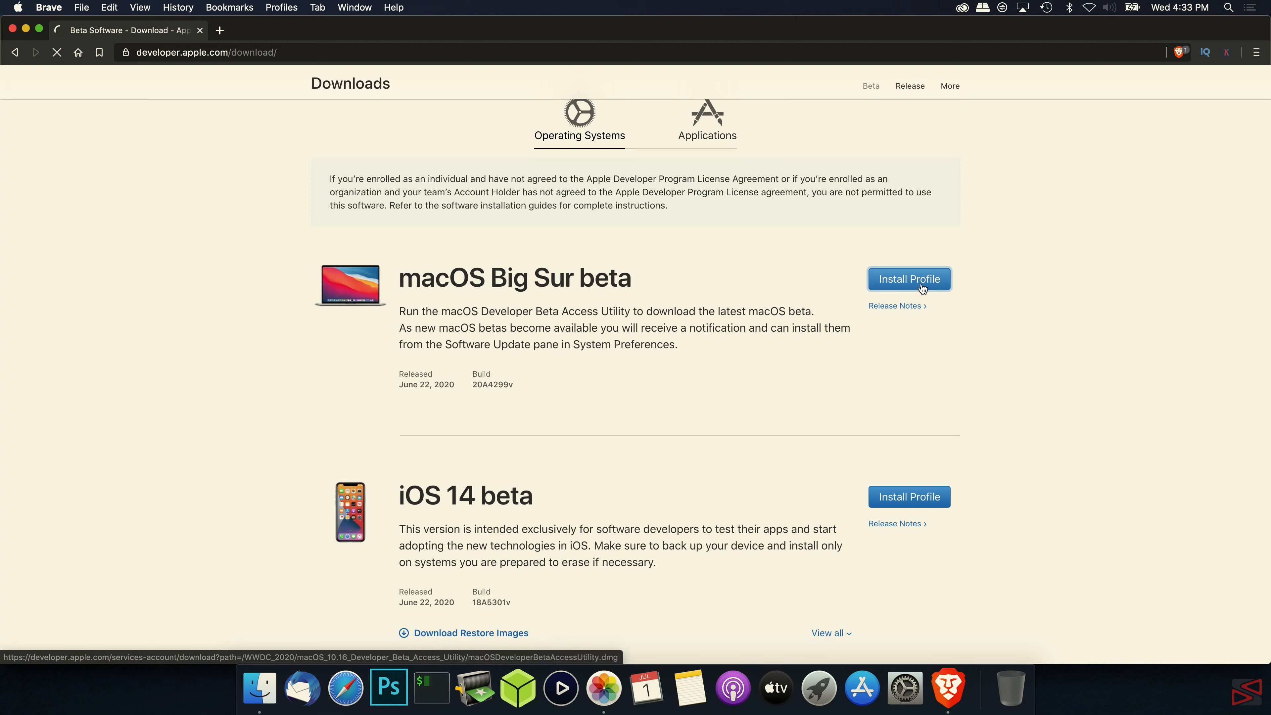
left_click(908, 279)
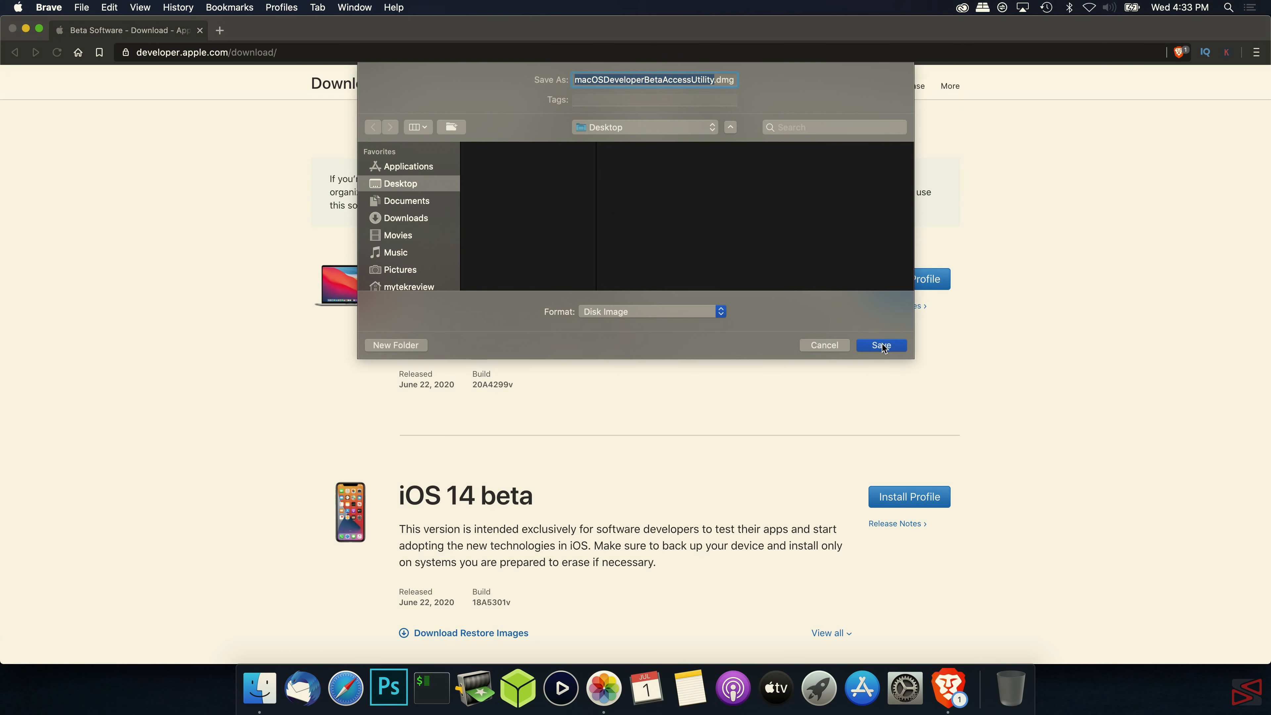
left_click(880, 345)
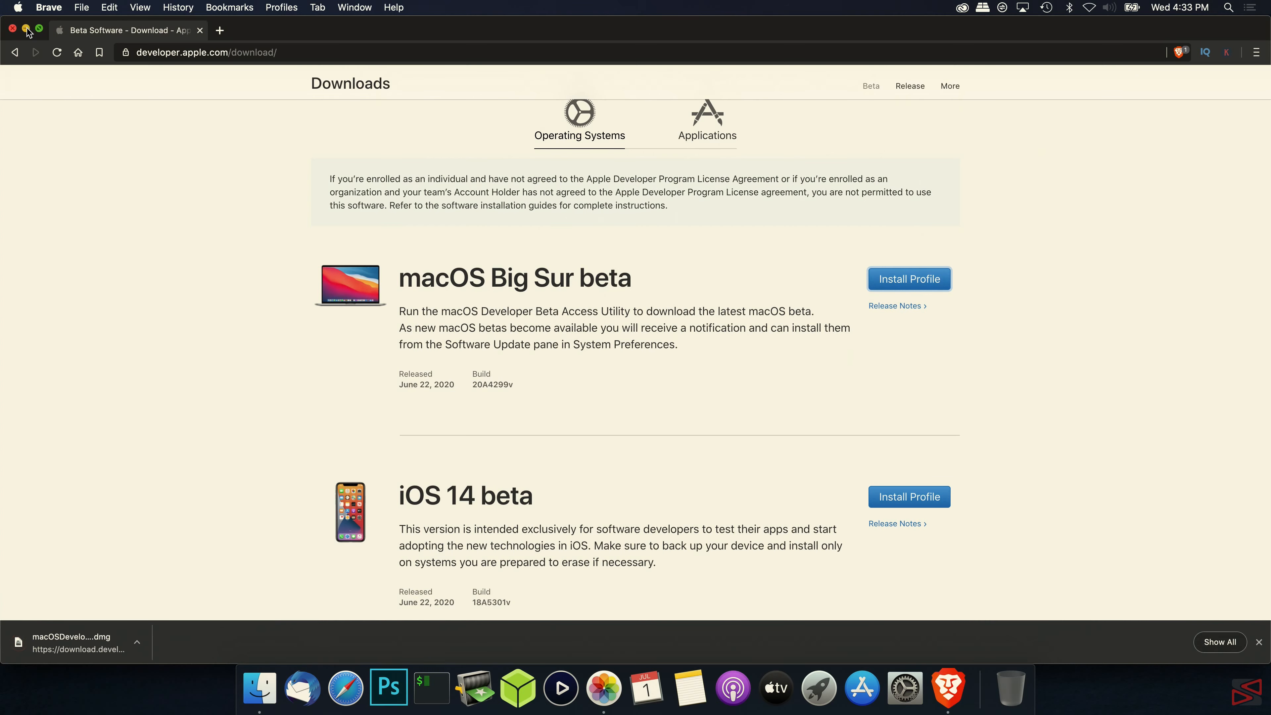
left_click(25, 29)
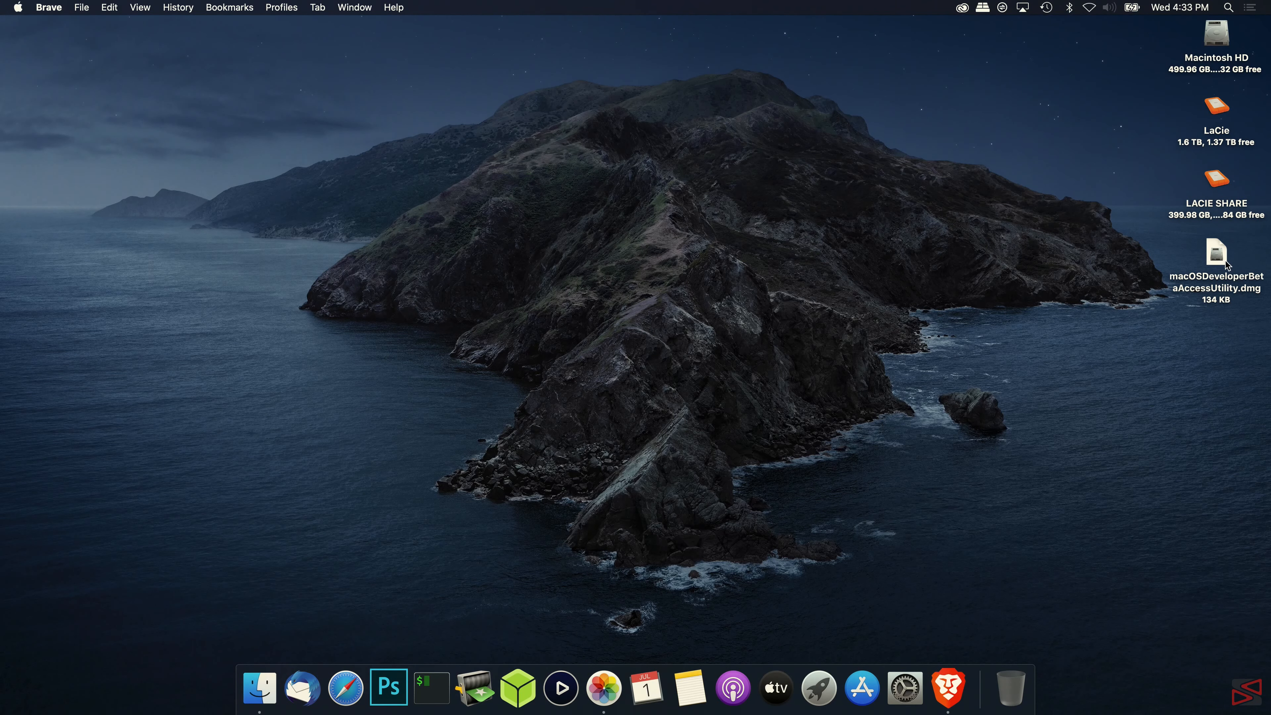
- Mount macOSDeveloperBetaAccessUtility.dmg from the desktop to reveal its .pkg installer
double_click(1215, 253)
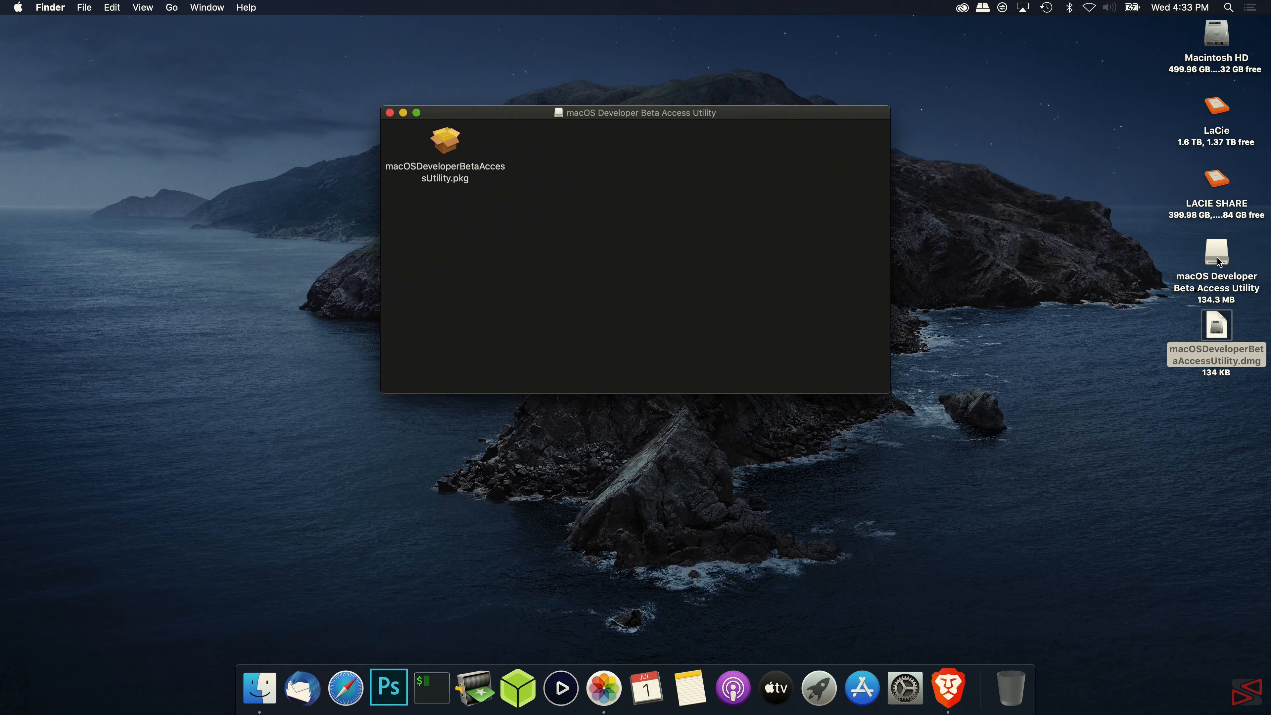
mouse_move(464, 184)
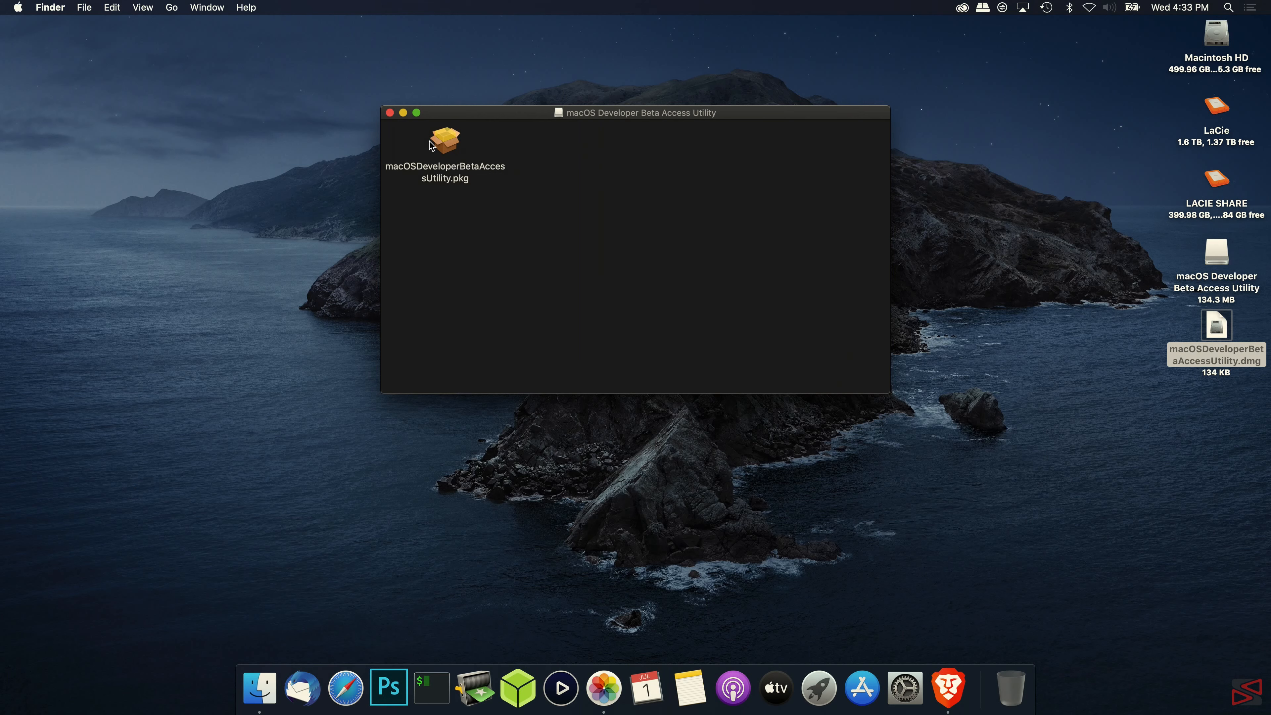
- Run macOSDeveloperBetaAccessUtility.pkg, agree to the license, and authenticate the install onto Macintosh HD
double_click(444, 138)
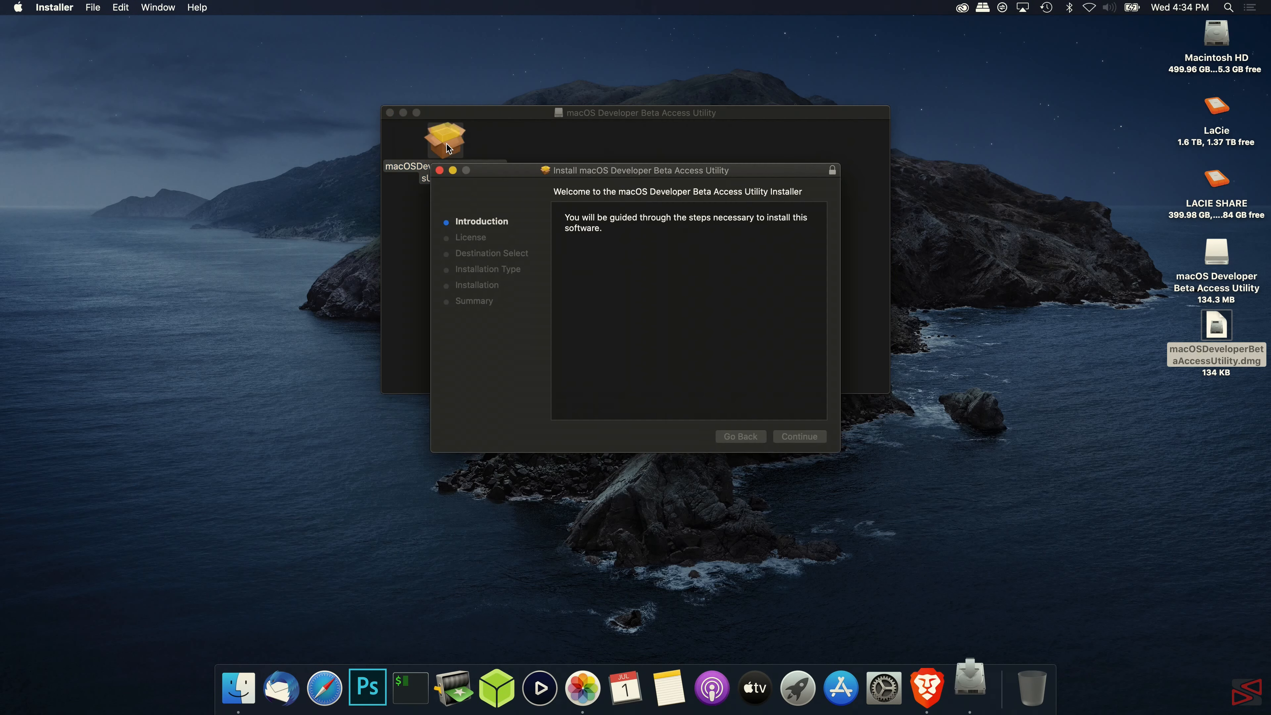
left_click(798, 437)
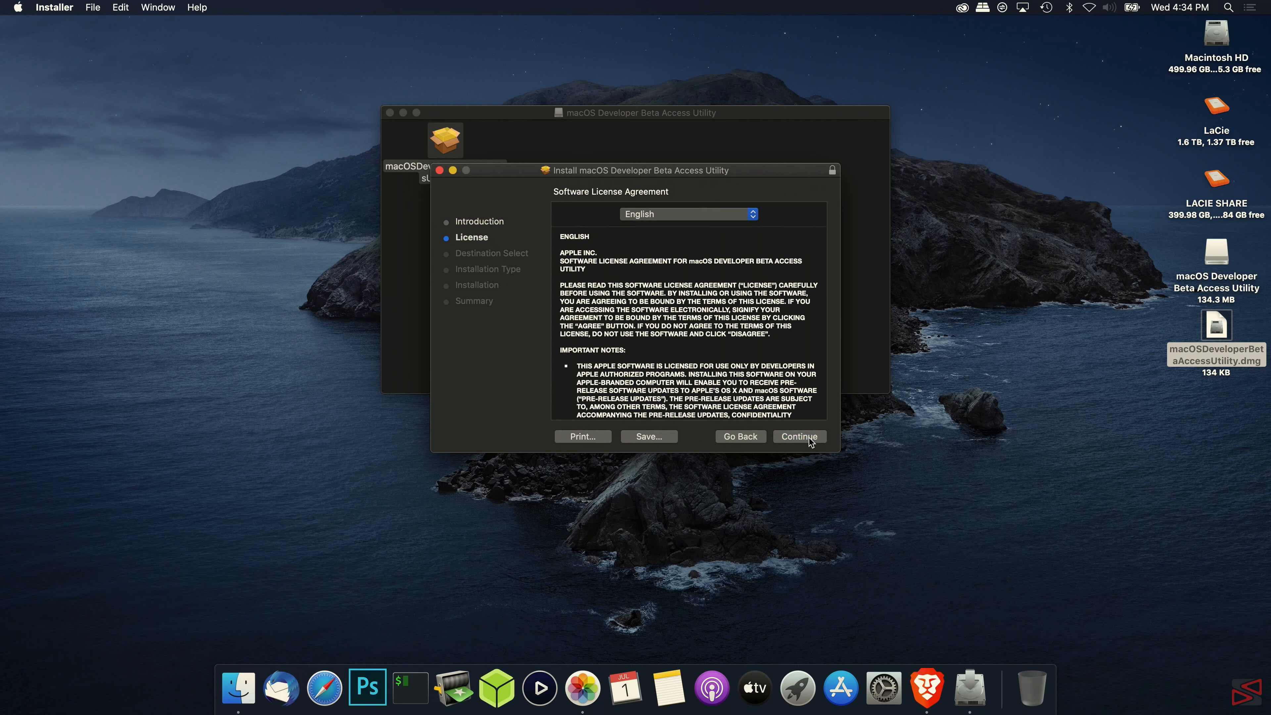
left_click(798, 436)
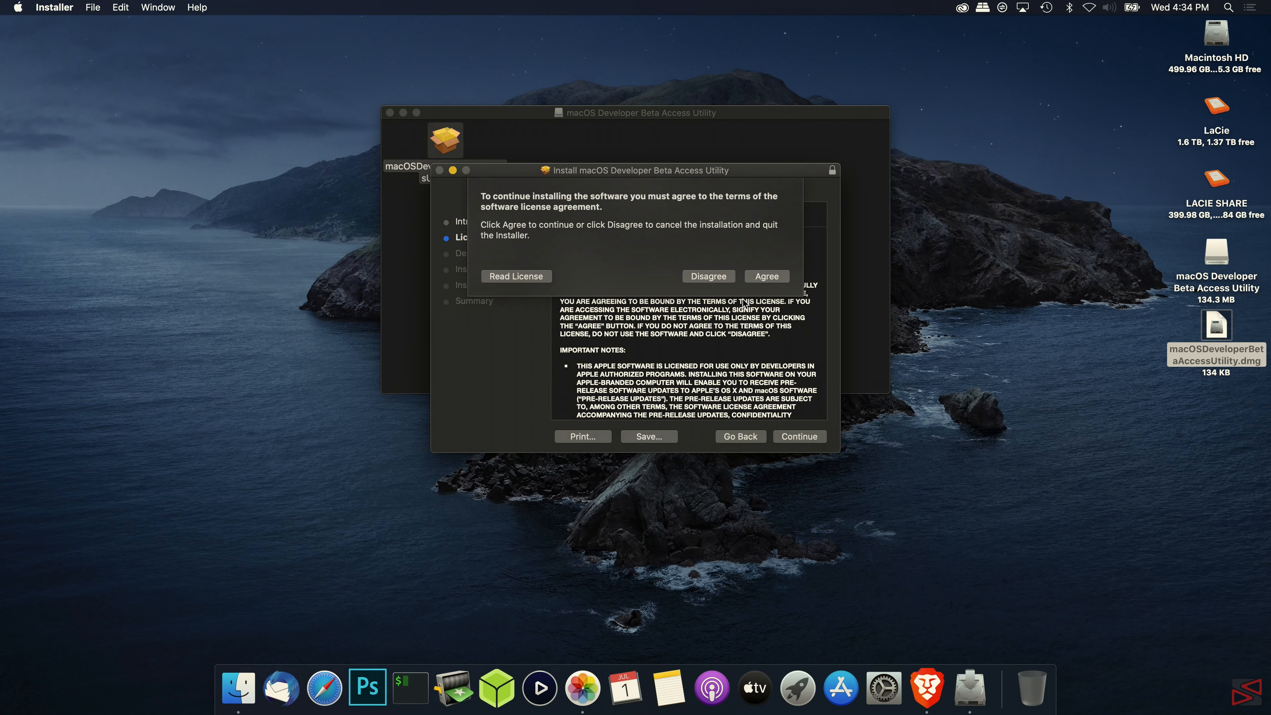
left_click(766, 275)
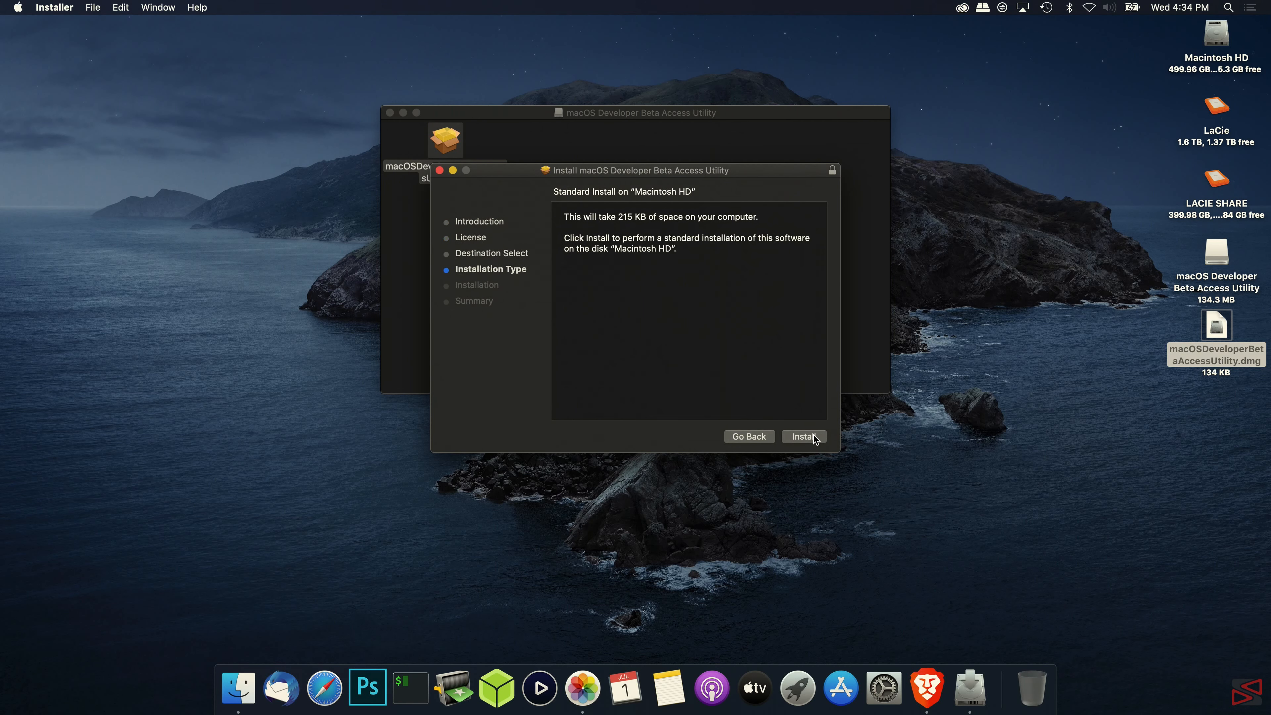
left_click(803, 436)
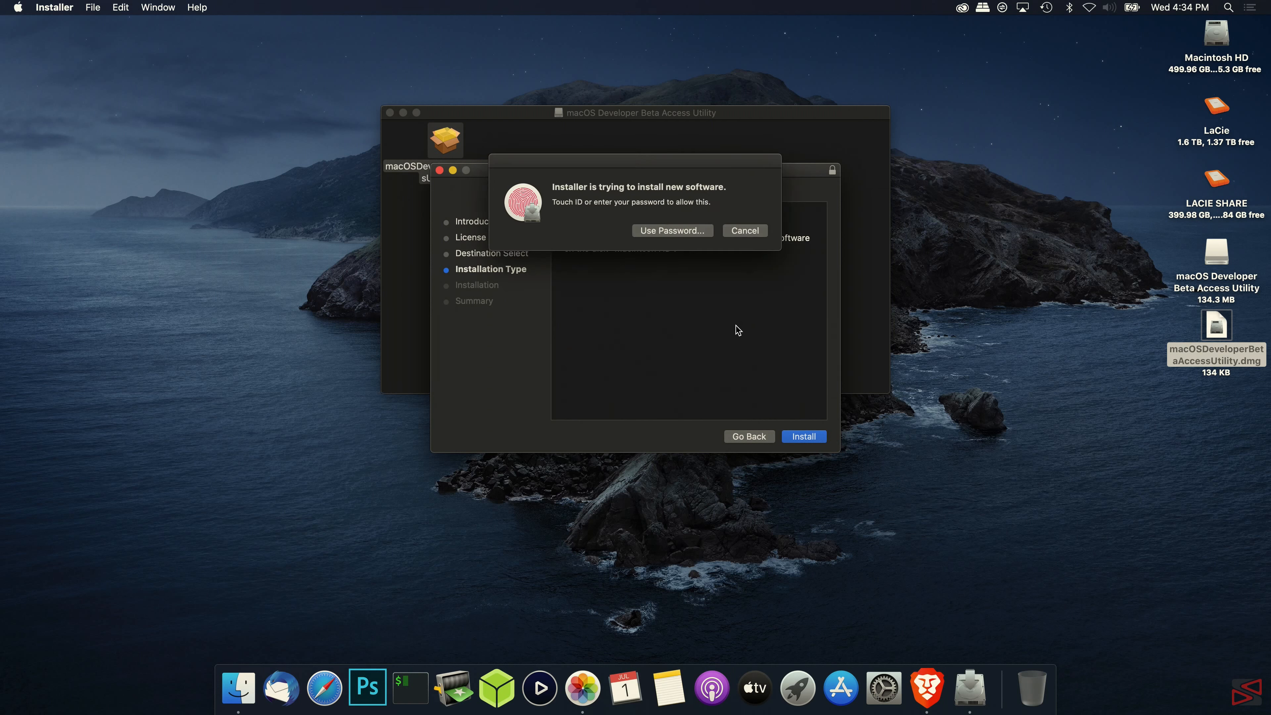
left_click(671, 231)
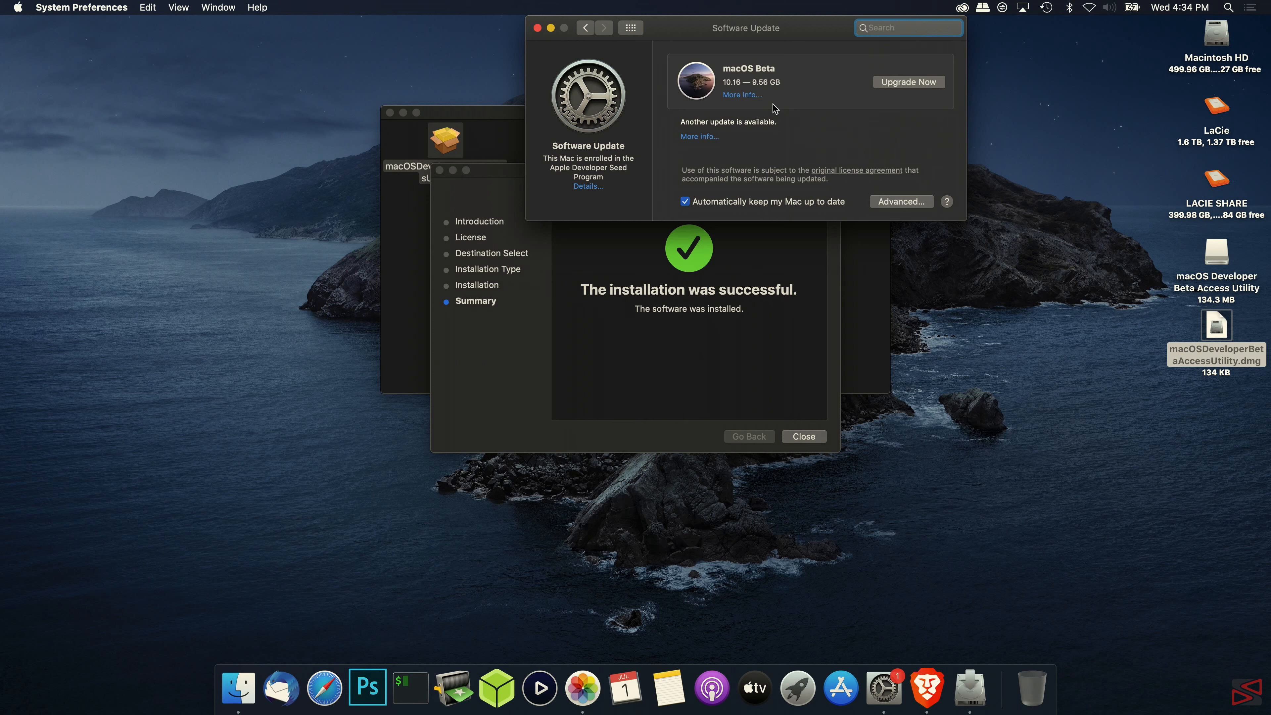
- Choose Upgrade Now for the macOS Beta 10.16 offered in Software Update
left_click(908, 28)
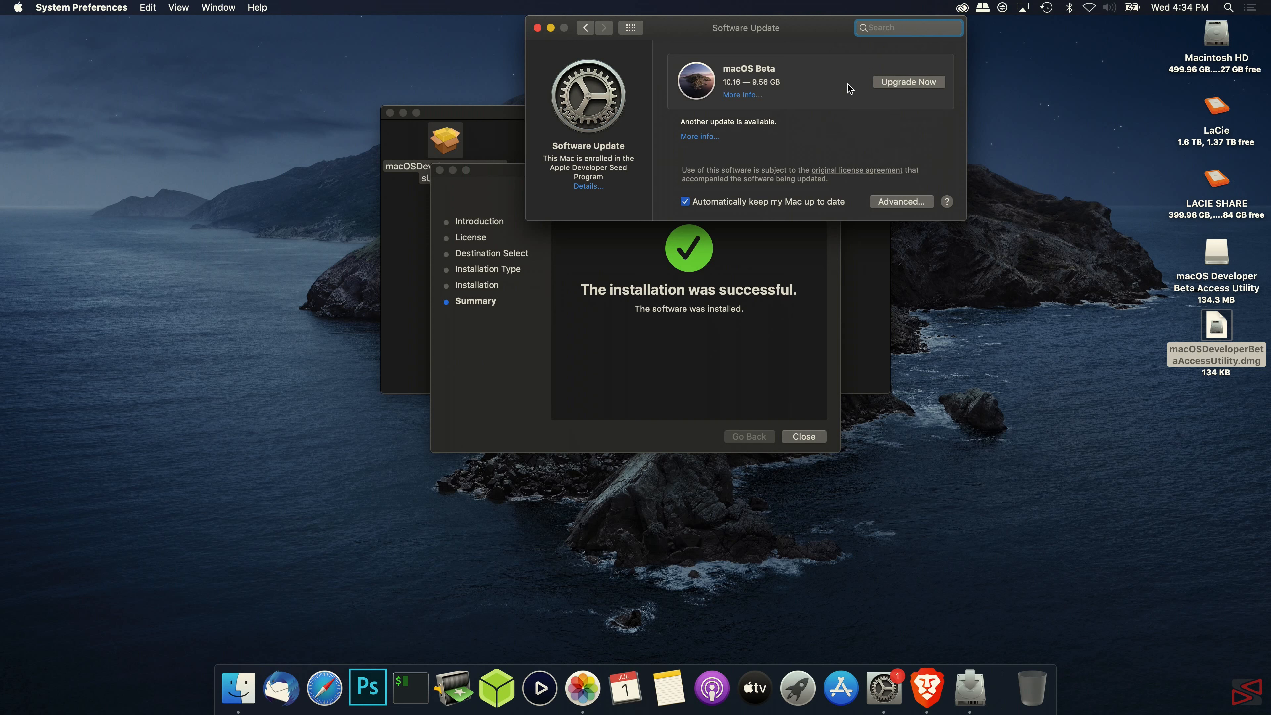
left_click(908, 81)
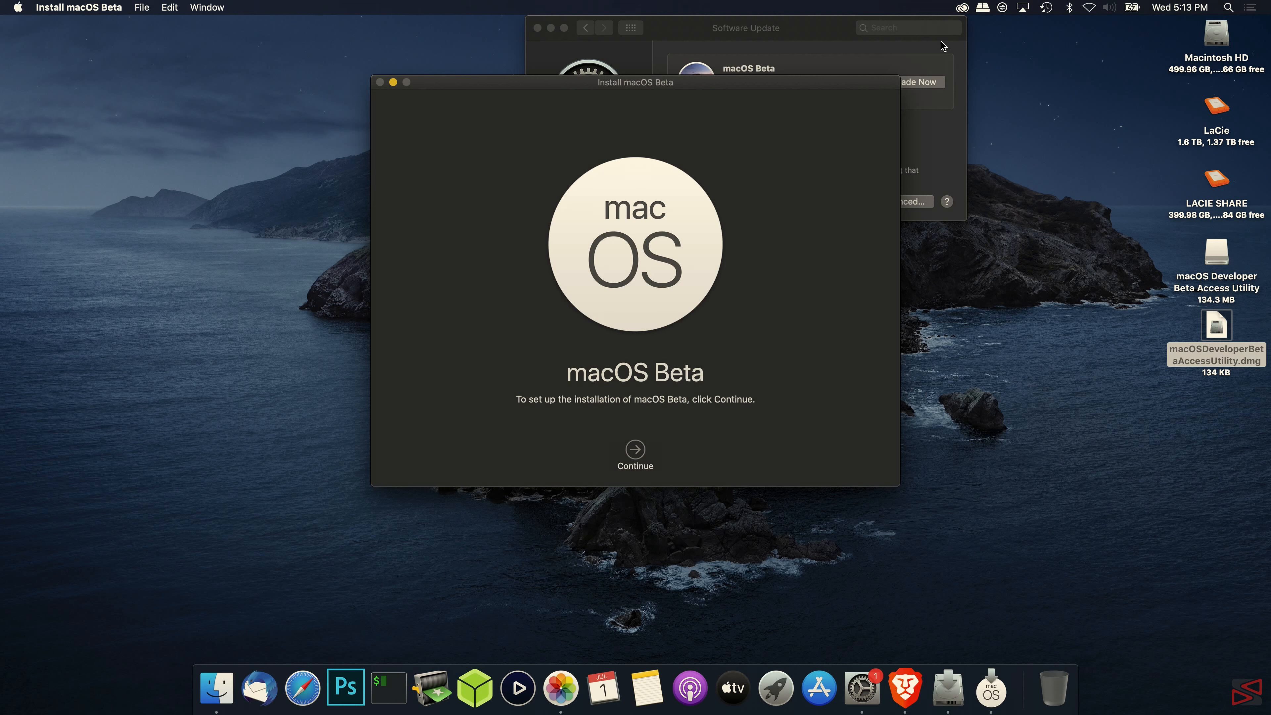
mouse_move(815, 304)
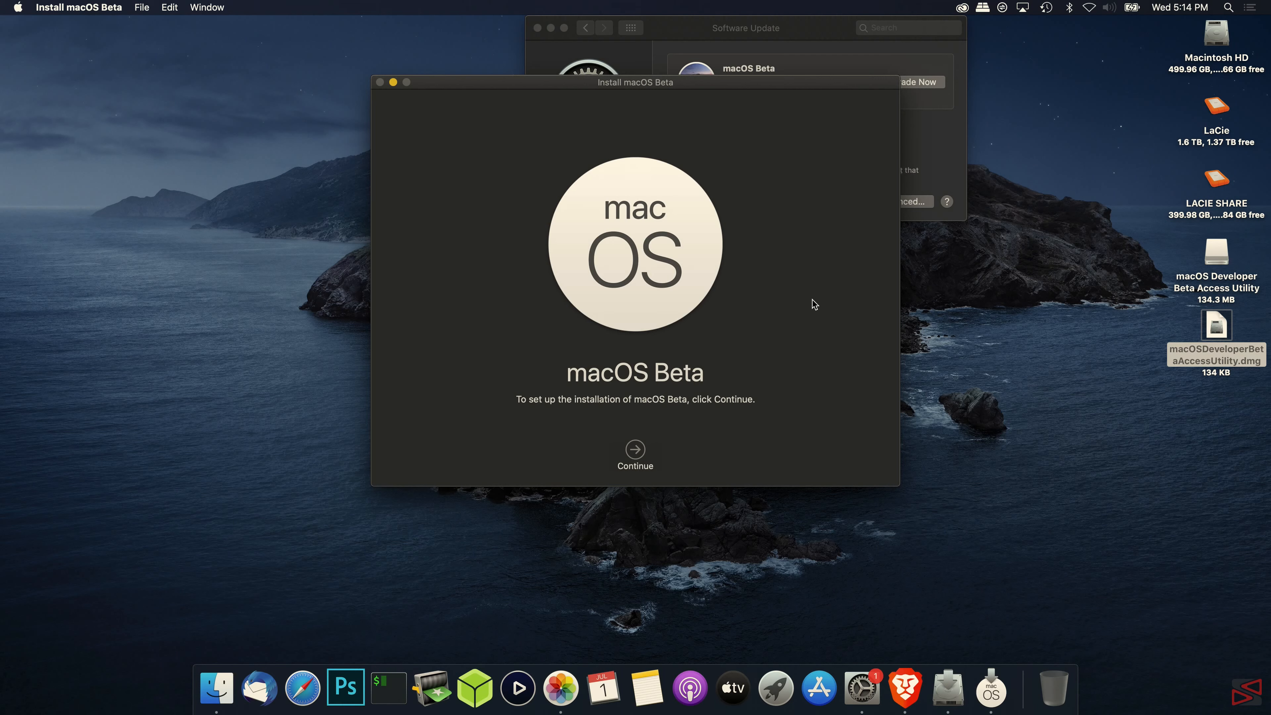
mouse_move(618, 448)
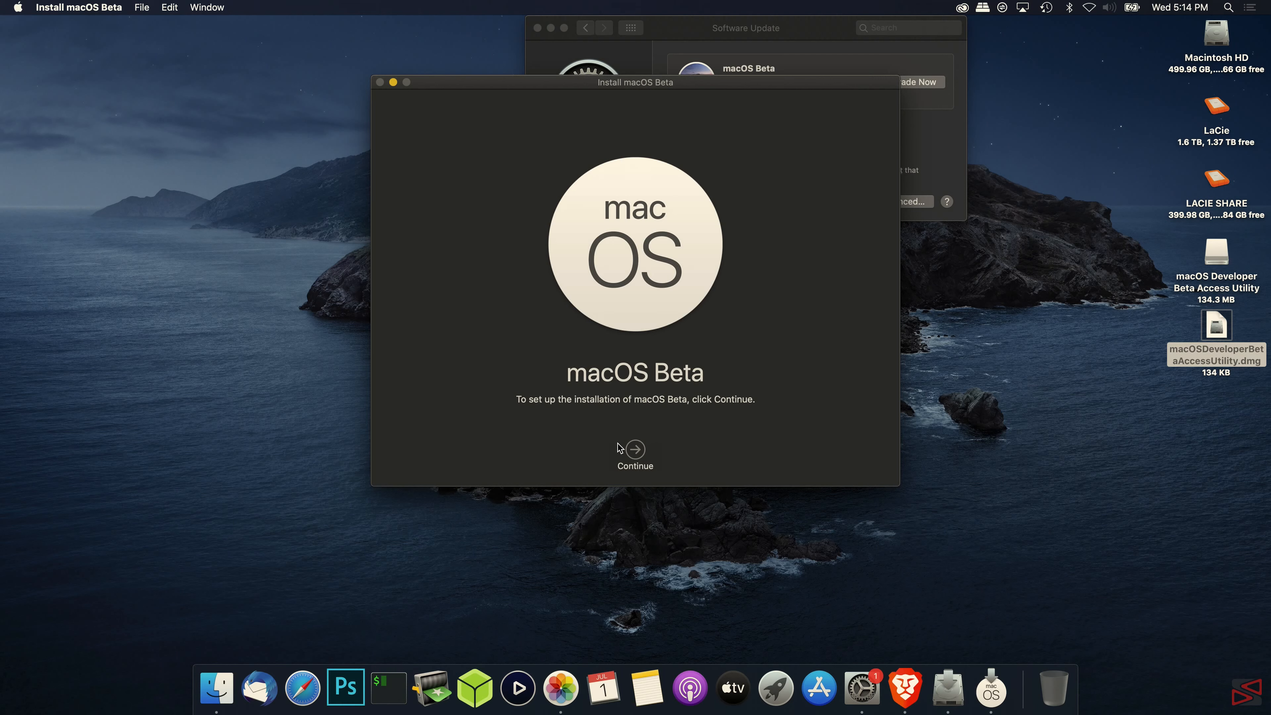
- Agree to the macOS Beta licence and start installing on Macintosh HD, authorizing the helper tool
left_click(635, 448)
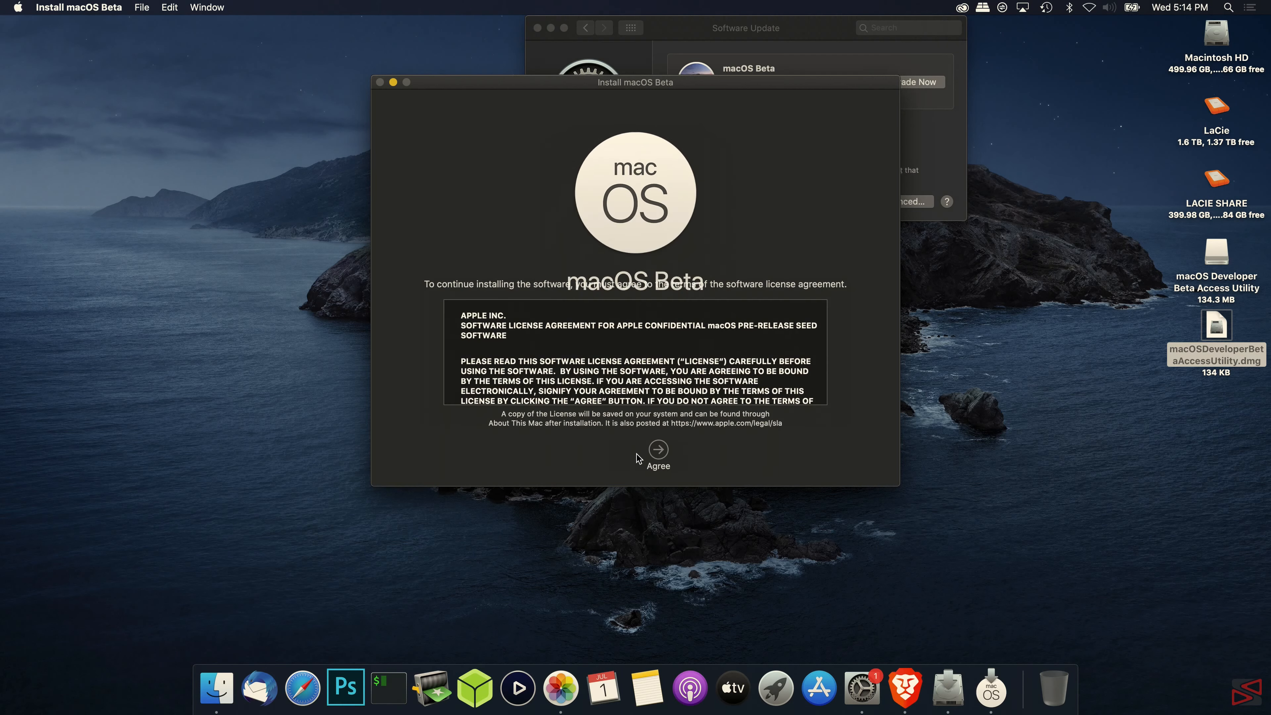
left_click(658, 451)
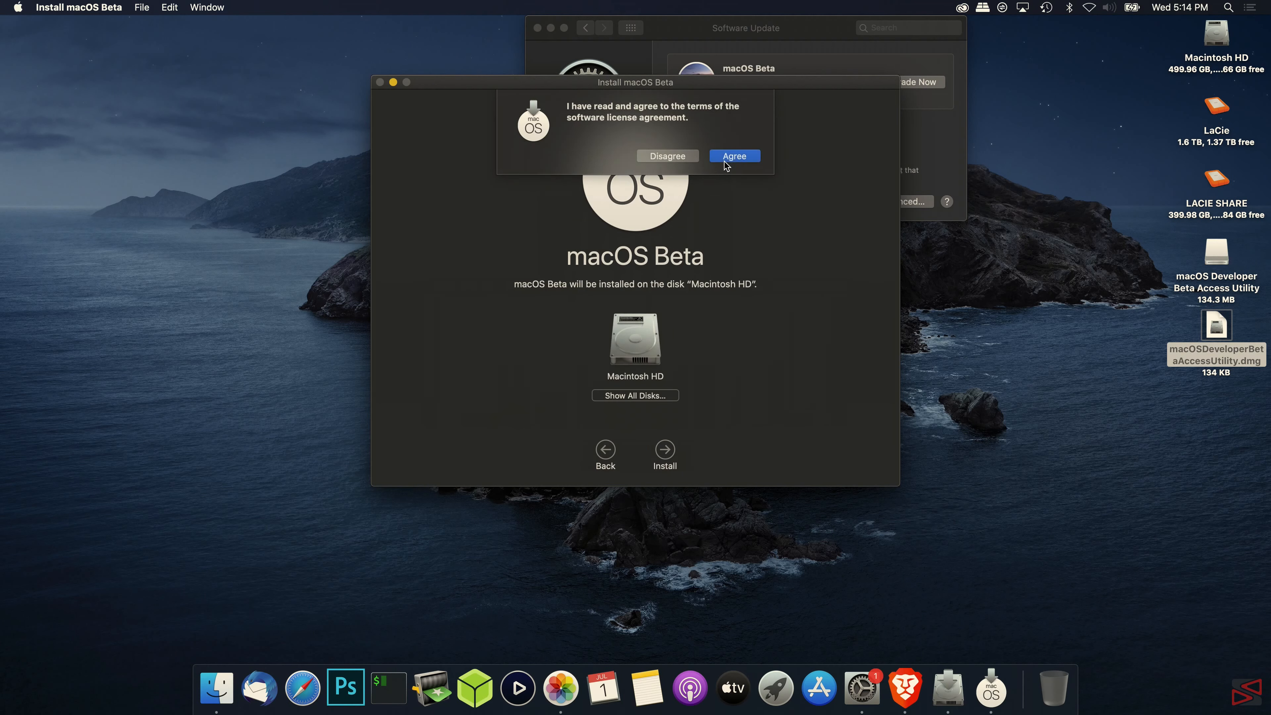
left_click(732, 155)
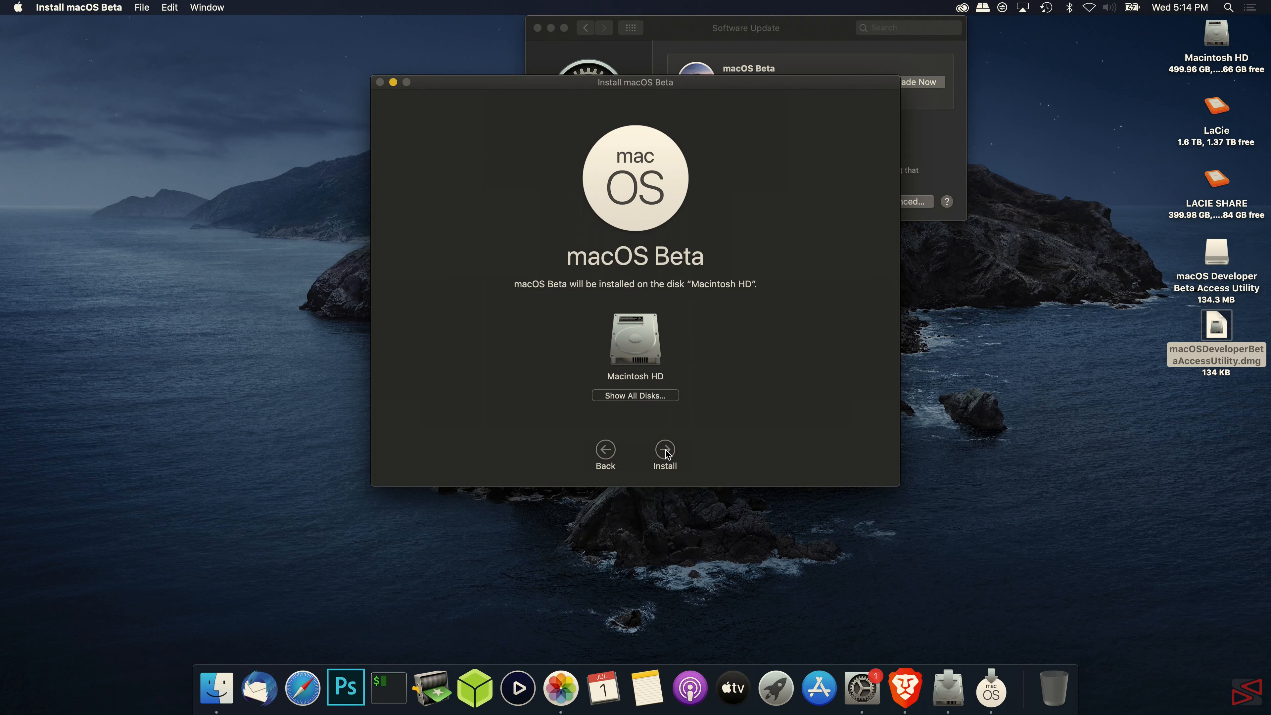
left_click(664, 450)
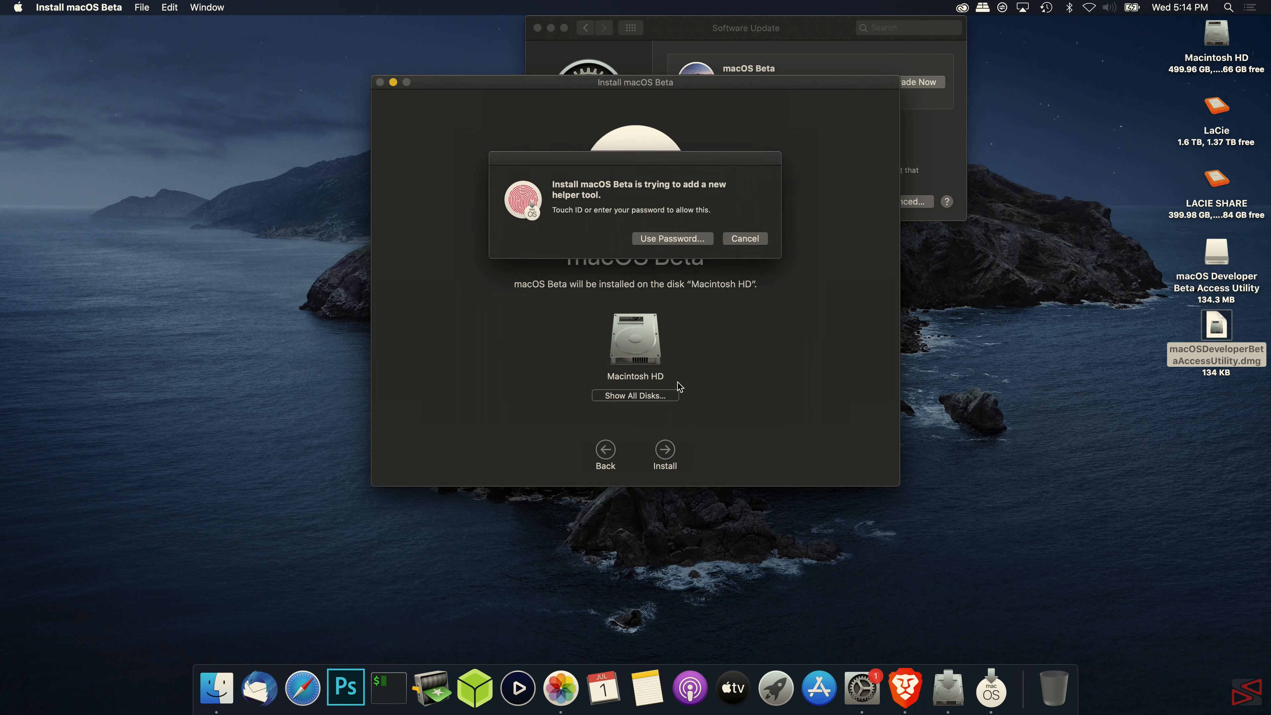
left_click(671, 239)
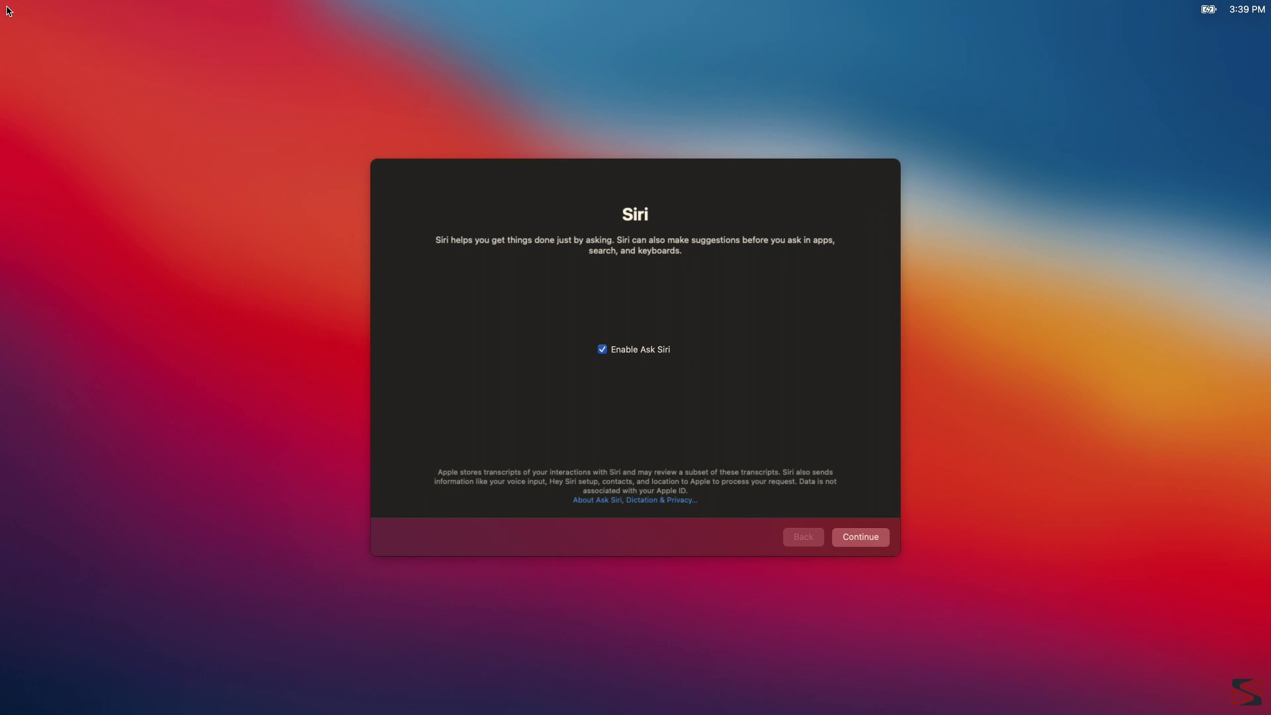
mouse_move(171, 5)
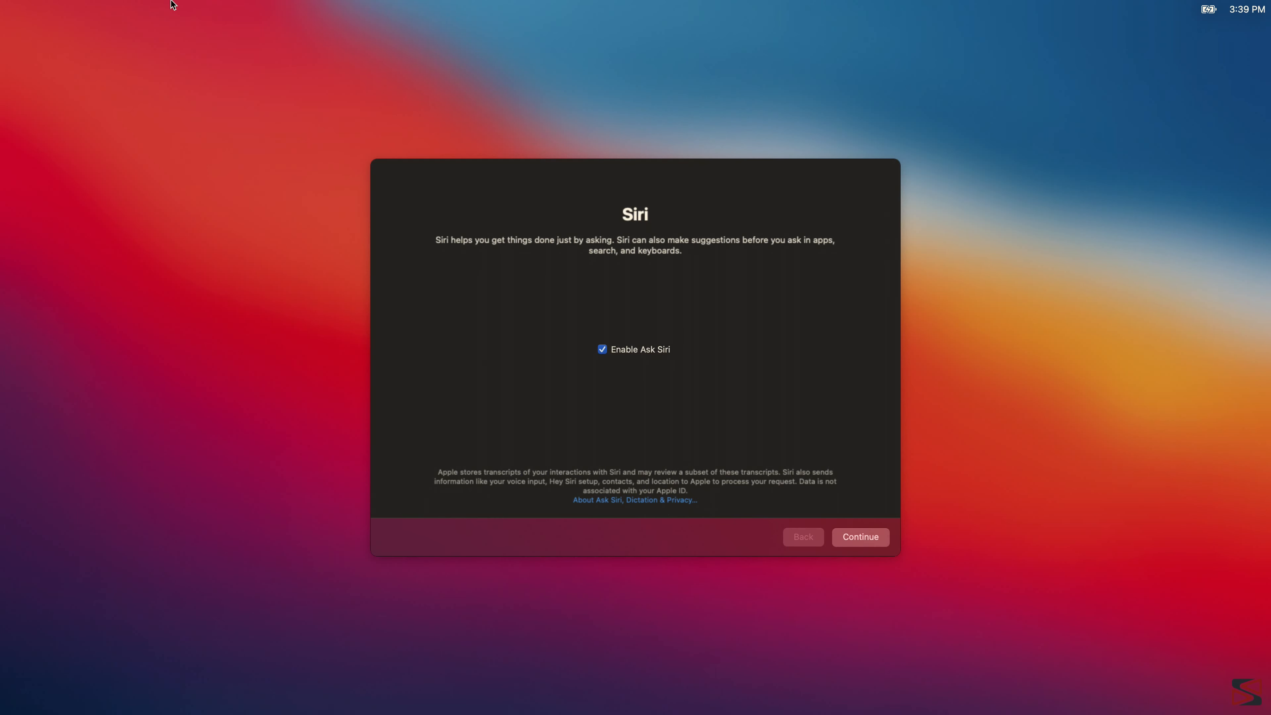
- Continue with Enable Ask Siri checked and move past the Set Up Hey Siri screen
left_click(859, 537)
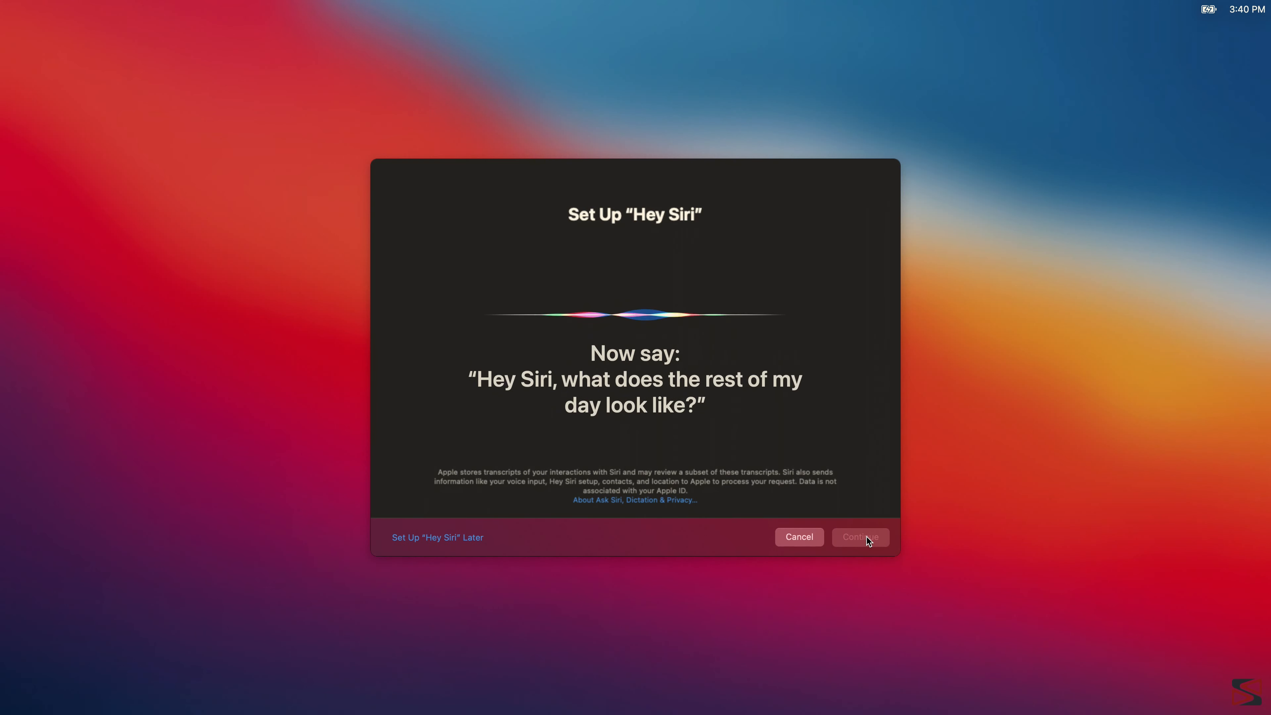
left_click(859, 538)
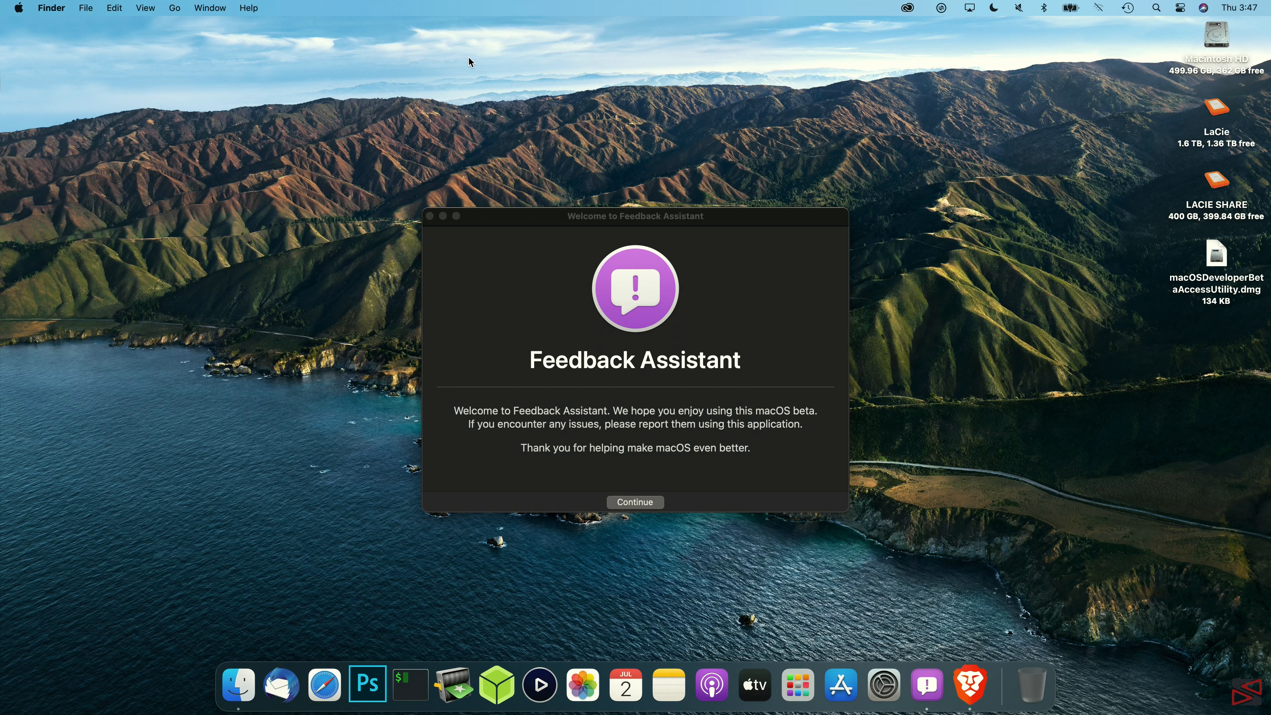
mouse_move(349, 5)
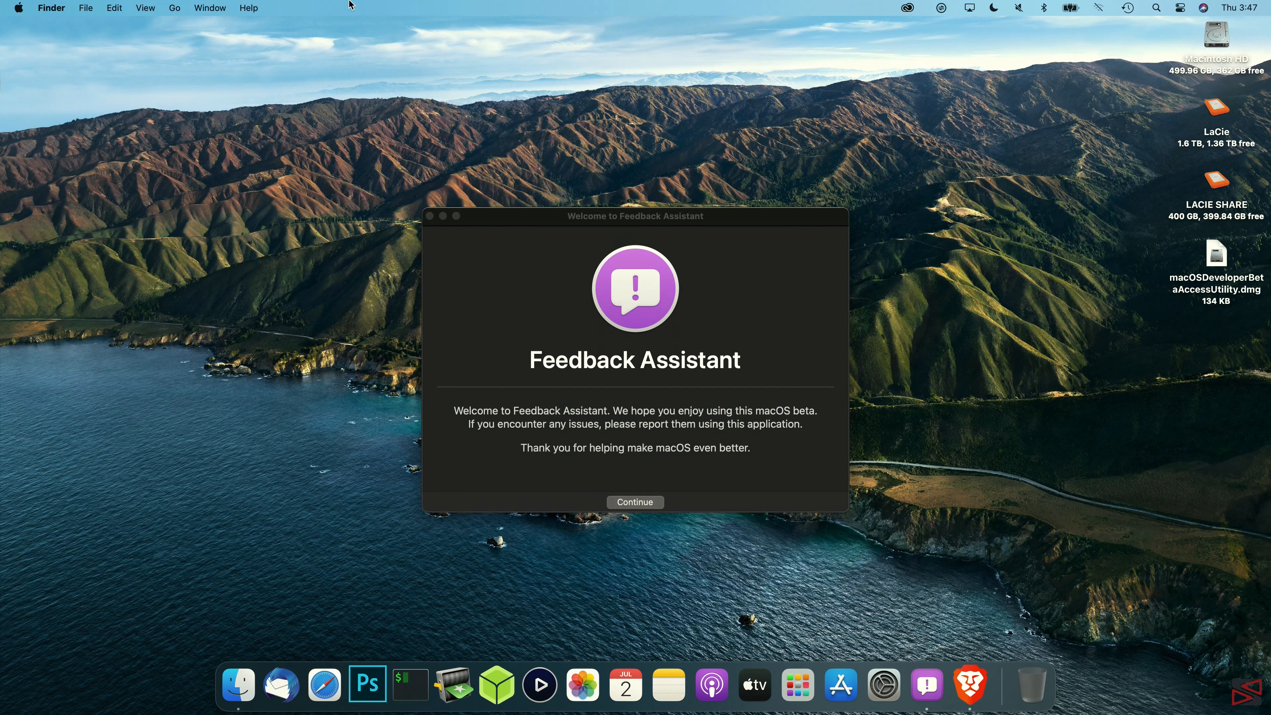
mouse_move(430, 216)
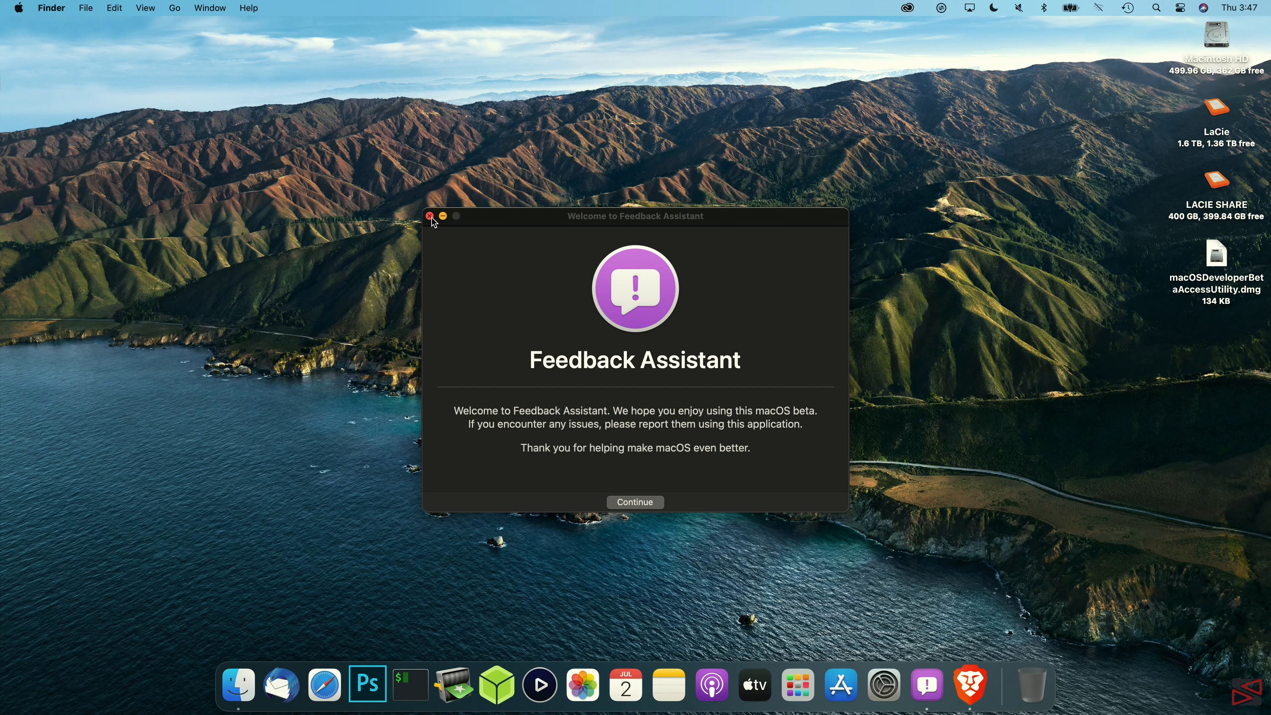
- Dismiss the Welcome to Feedback Assistant window, leaving the clean Big Sur desktop
left_click(429, 216)
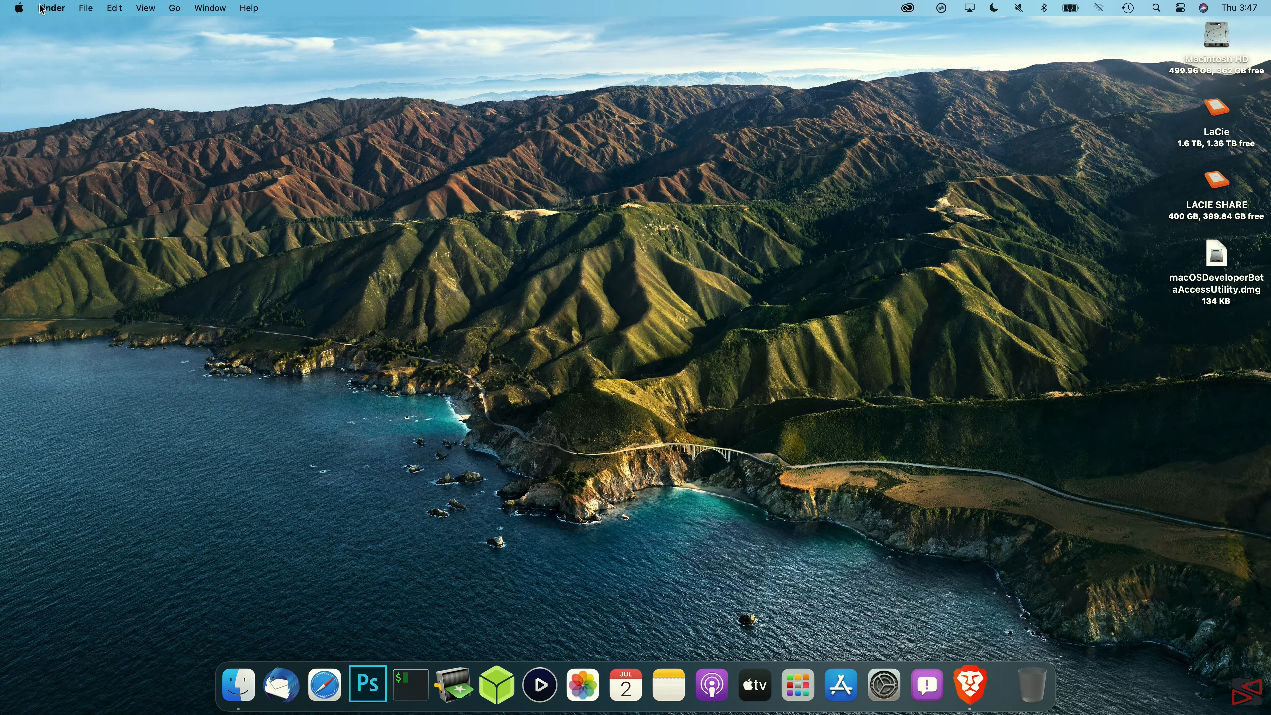
mouse_move(342, 119)
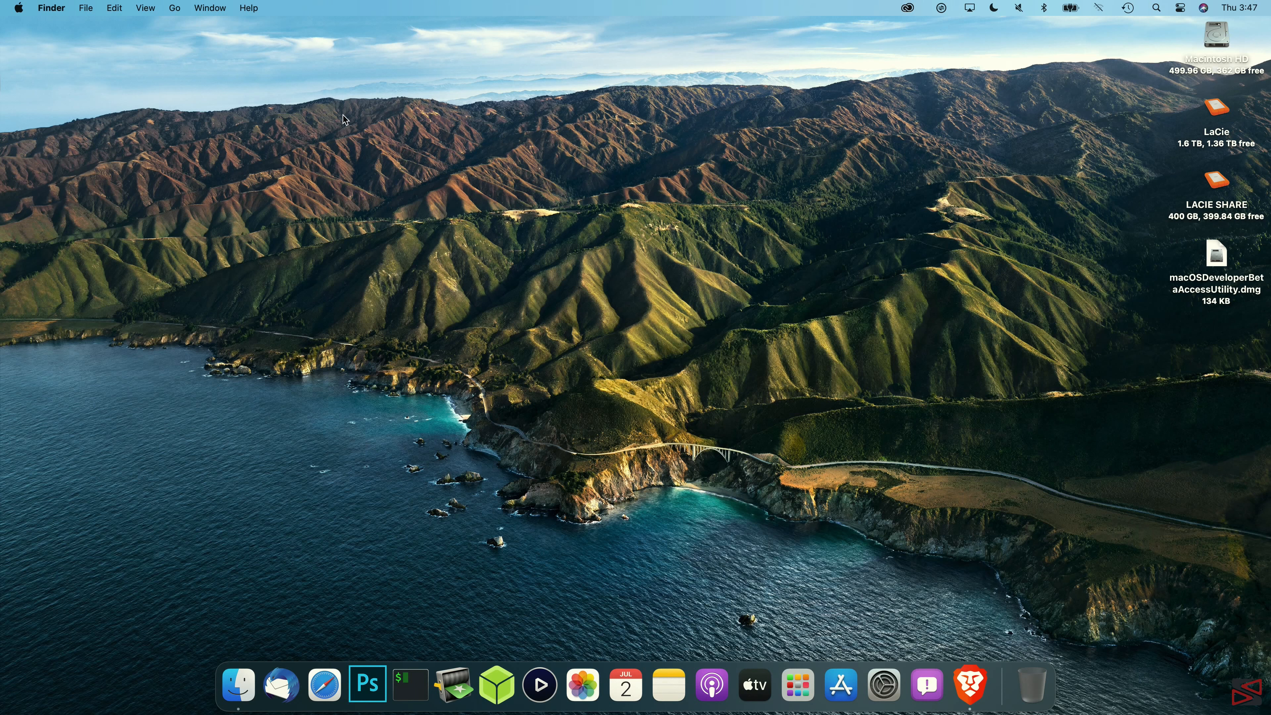
mouse_move(254, 33)
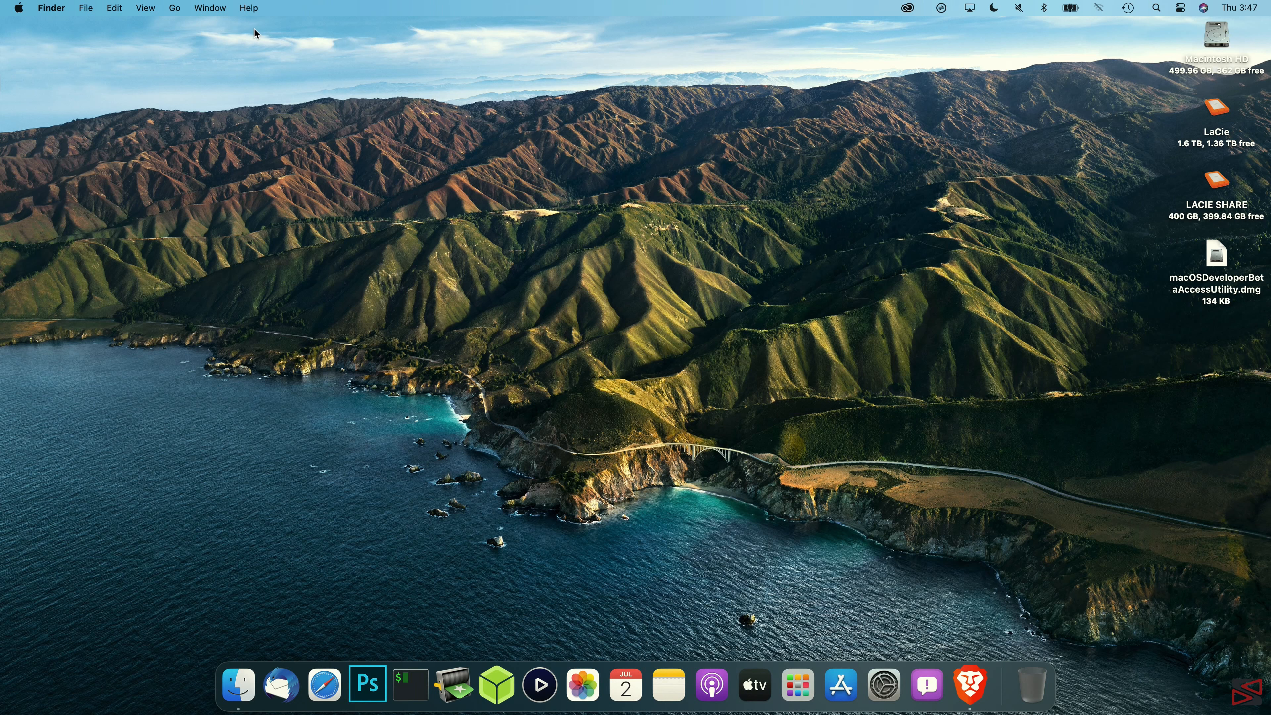
mouse_move(250, 19)
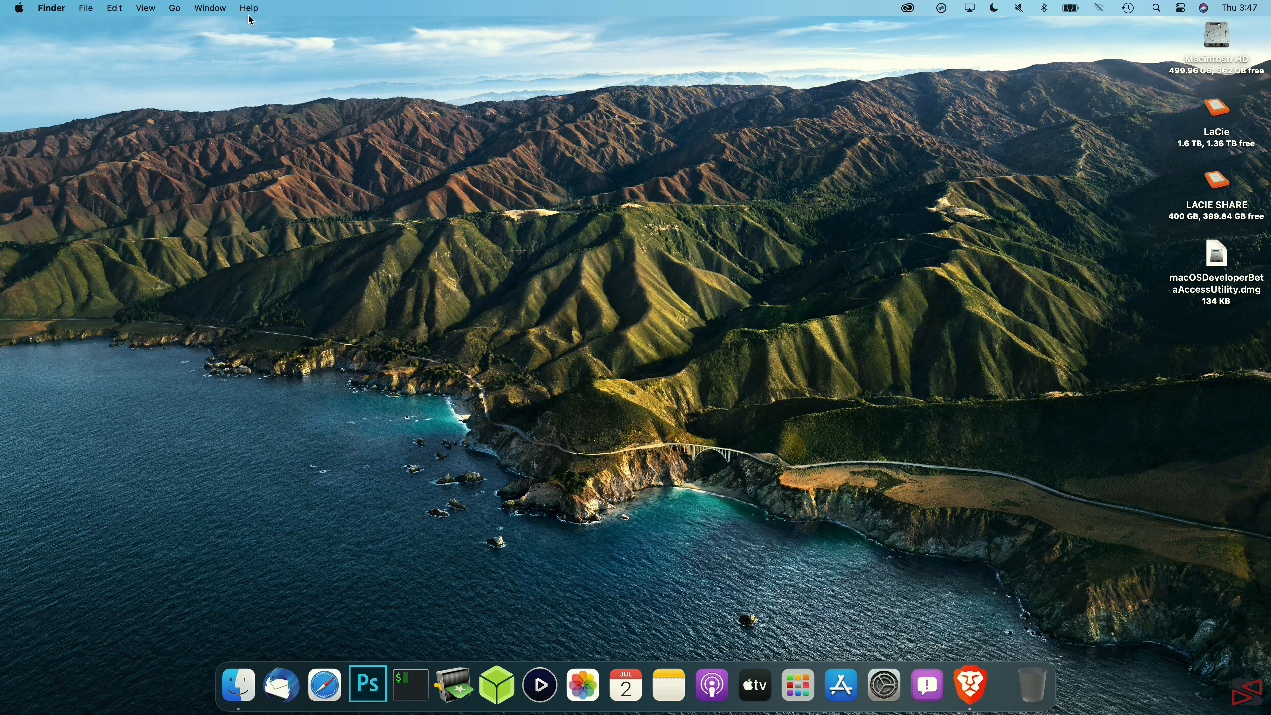
mouse_move(1042, 21)
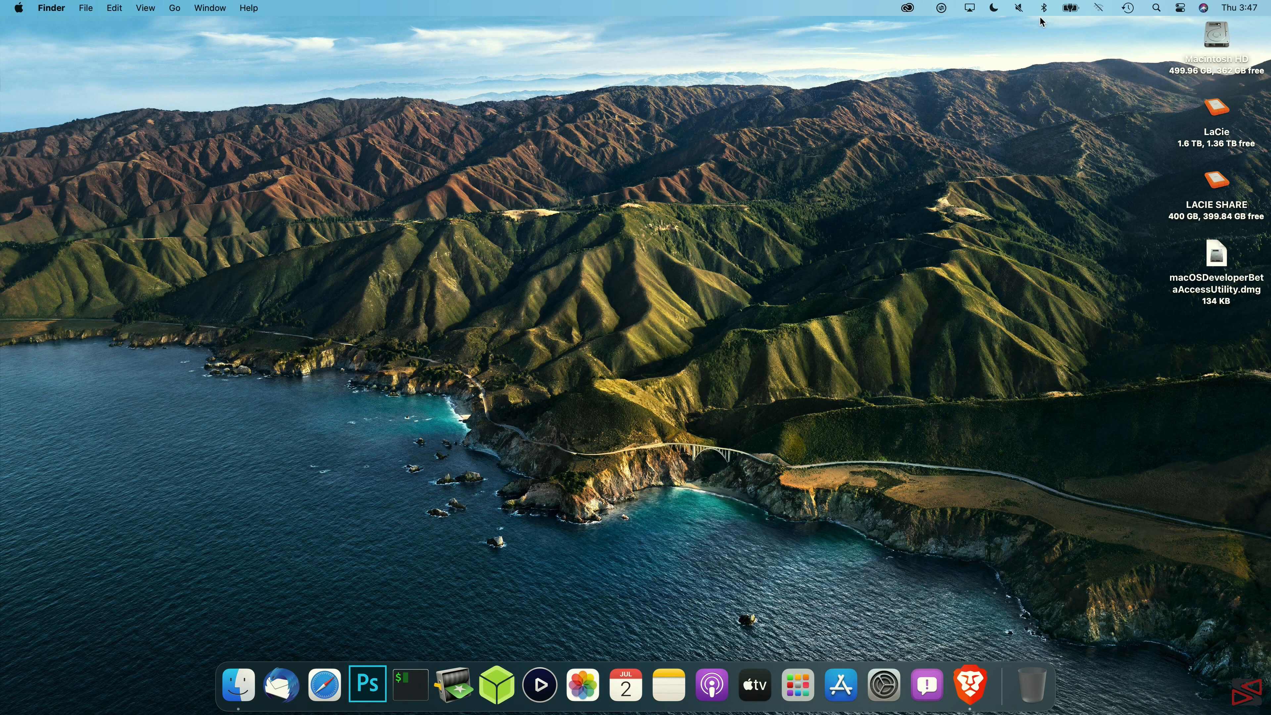
mouse_move(1117, 271)
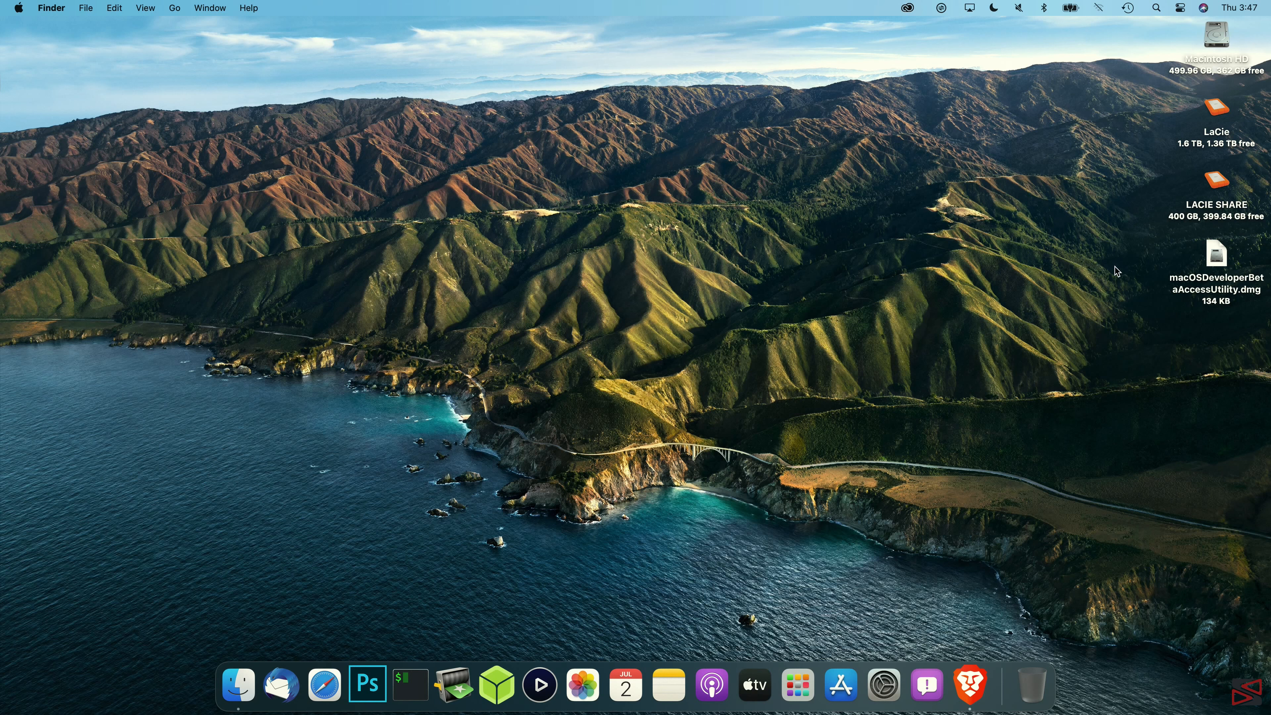
mouse_move(930, 563)
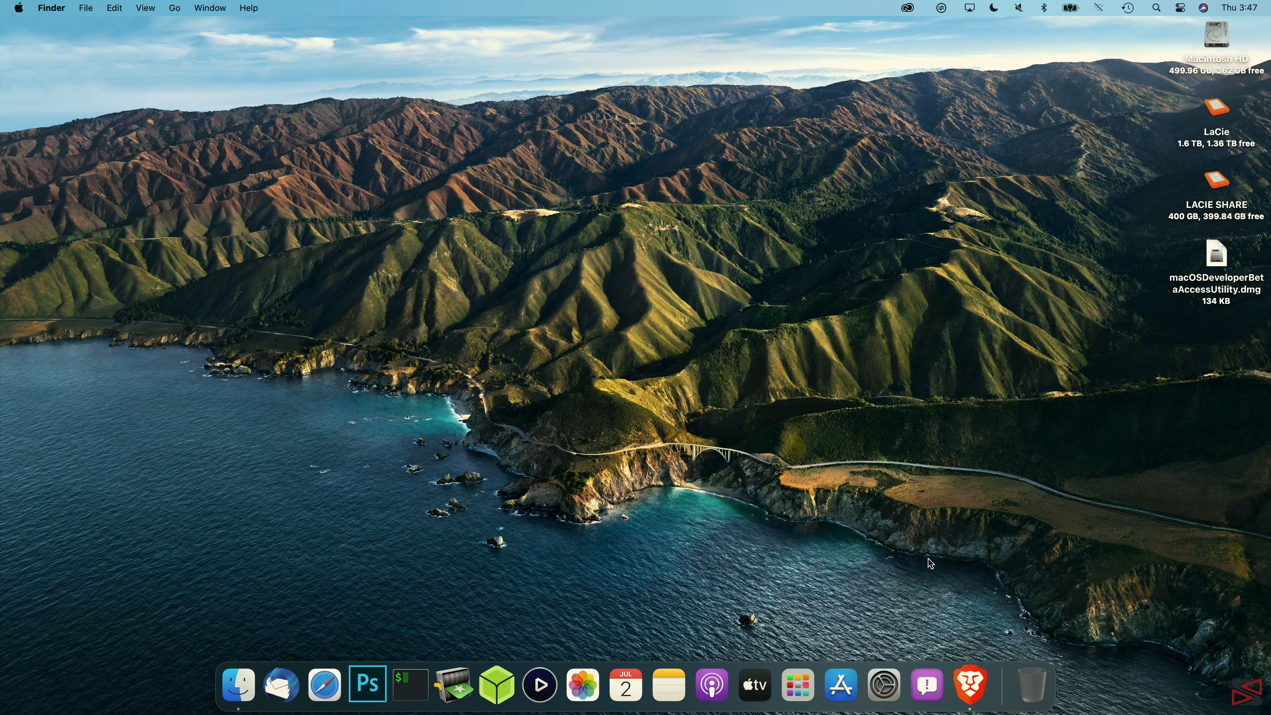
mouse_move(922, 579)
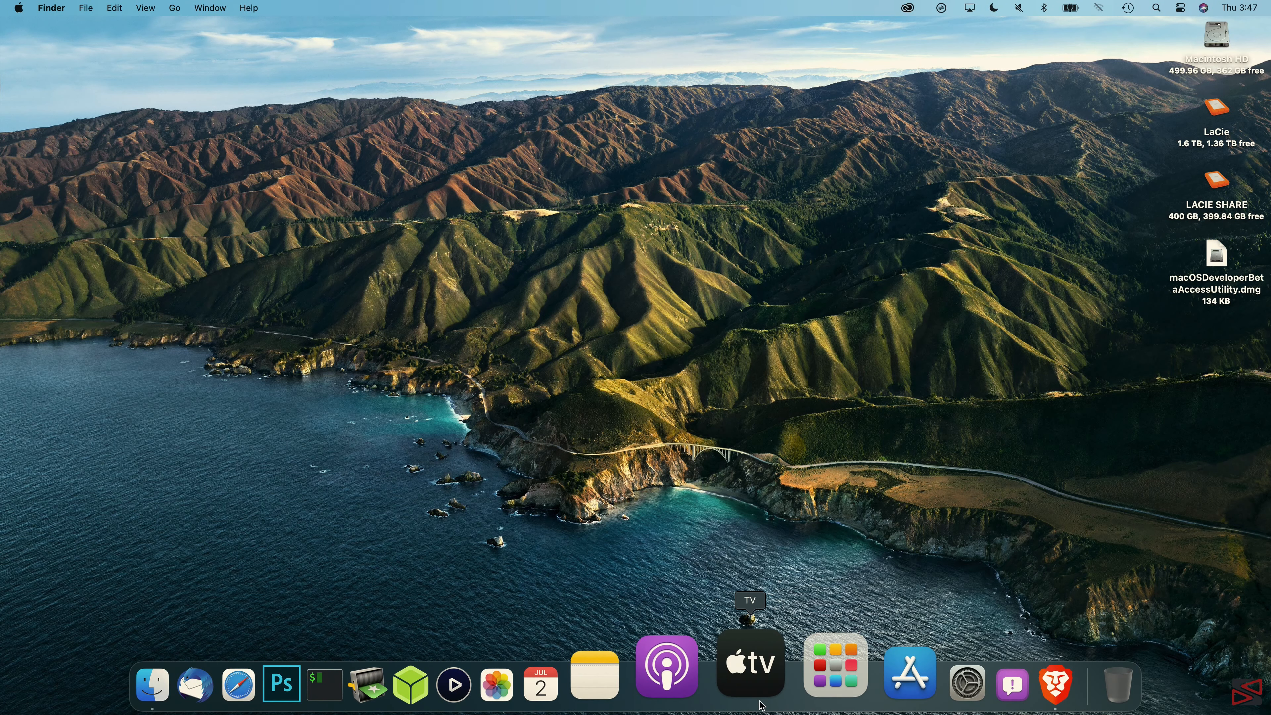
left_click(150, 686)
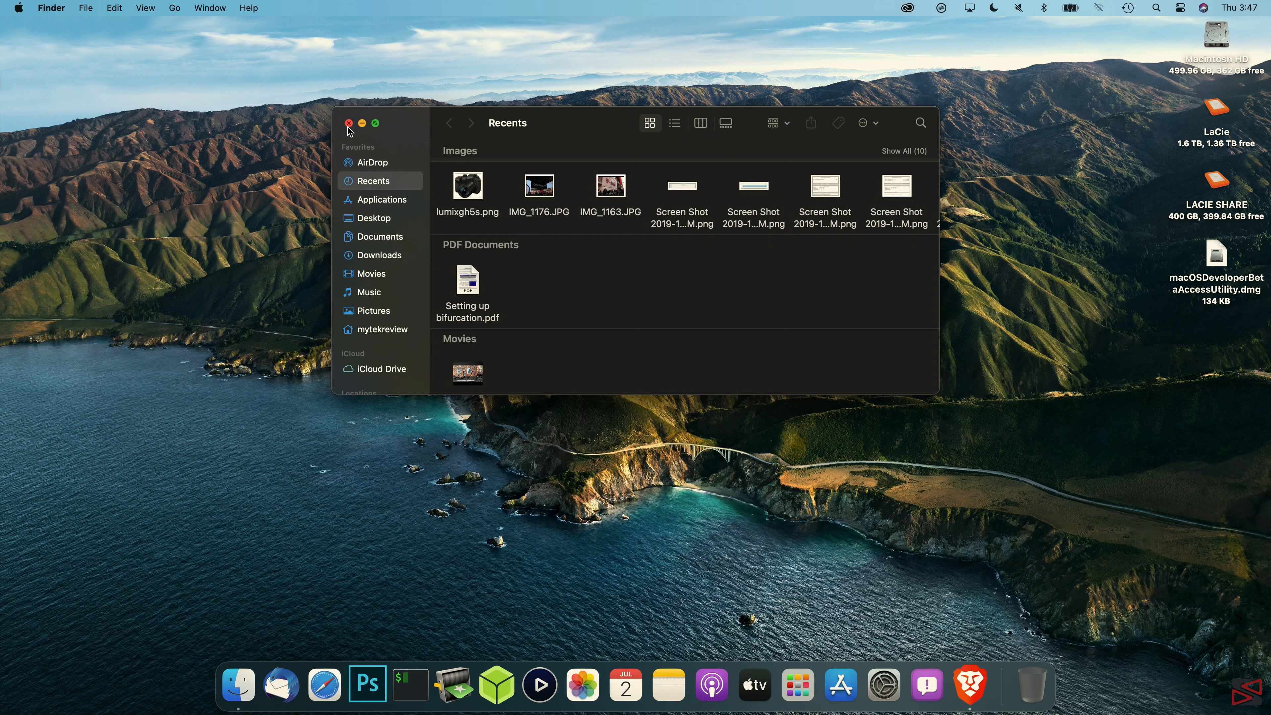
left_click(349, 123)
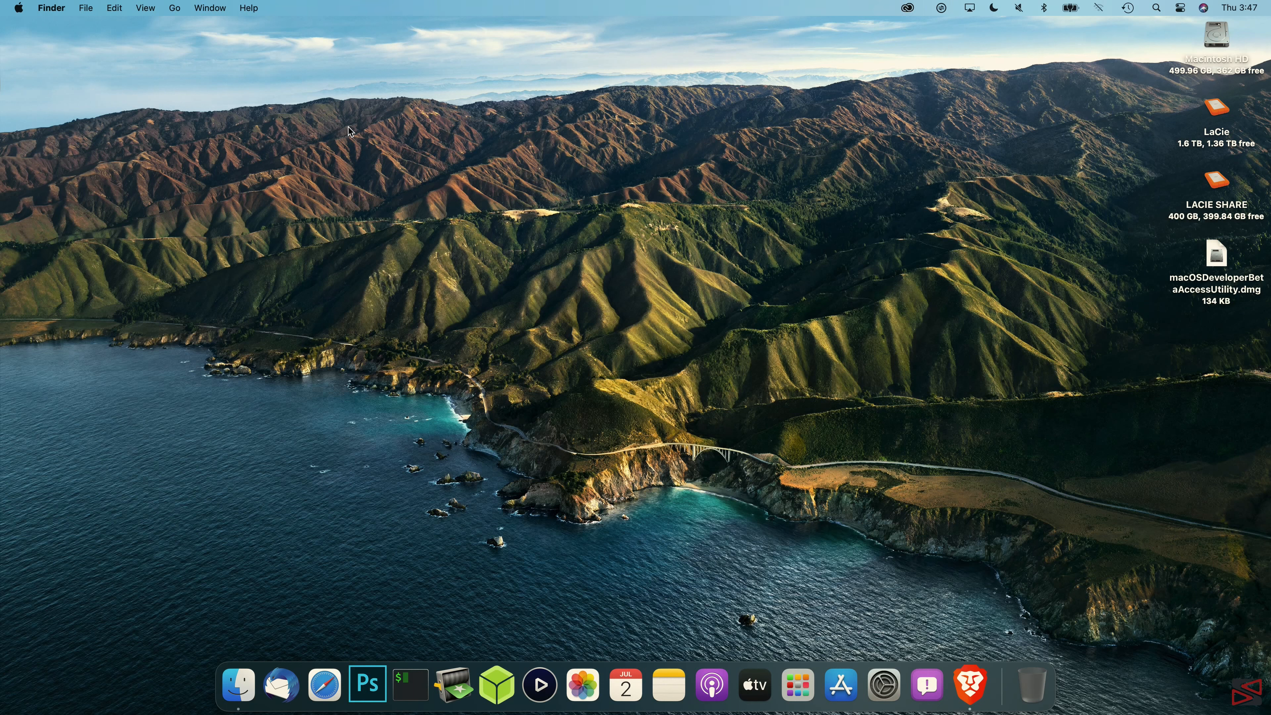
- Show About This Mac from the Apple menu, confirming macOS Big Sur Version 11.0 Beta
left_click(17, 8)
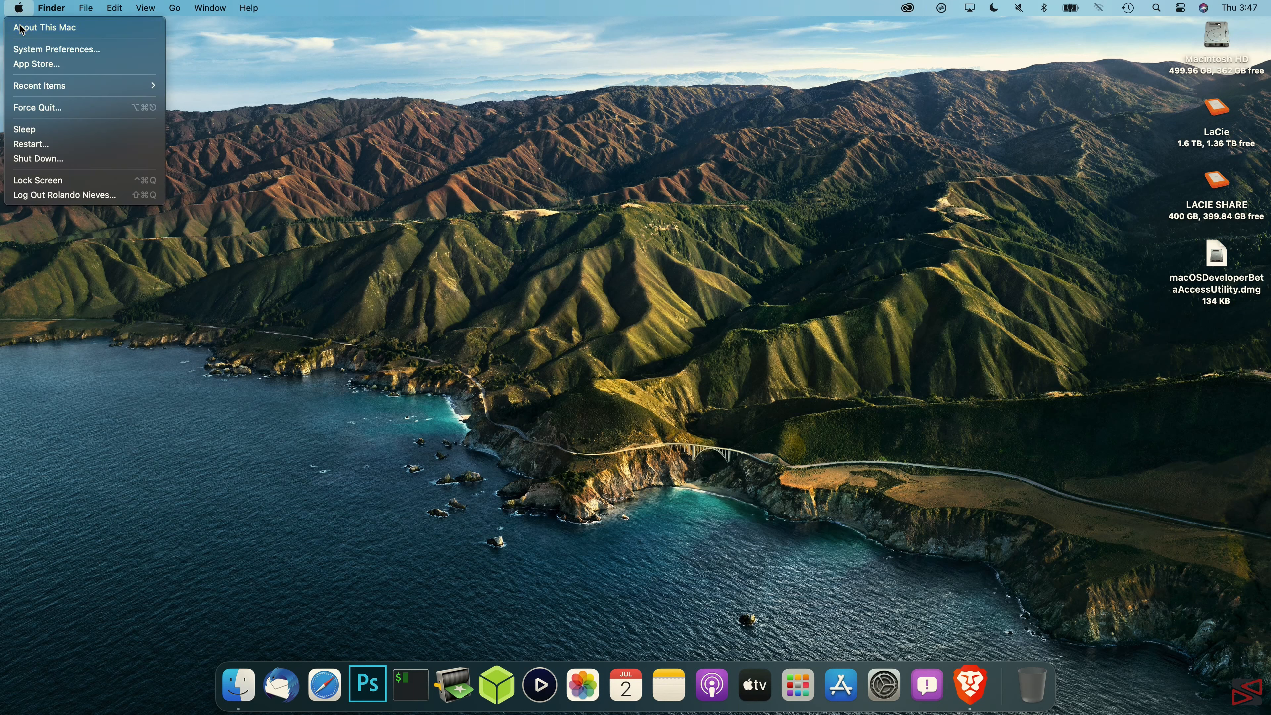
left_click(44, 26)
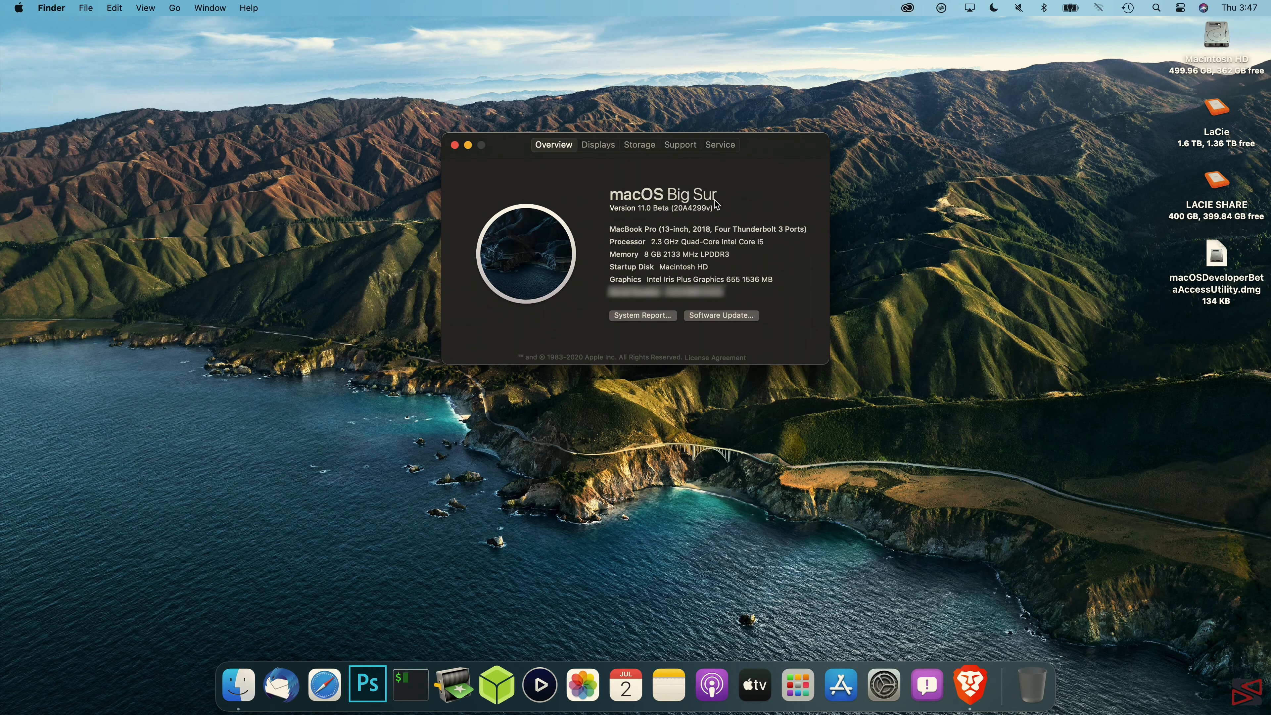
mouse_move(649, 226)
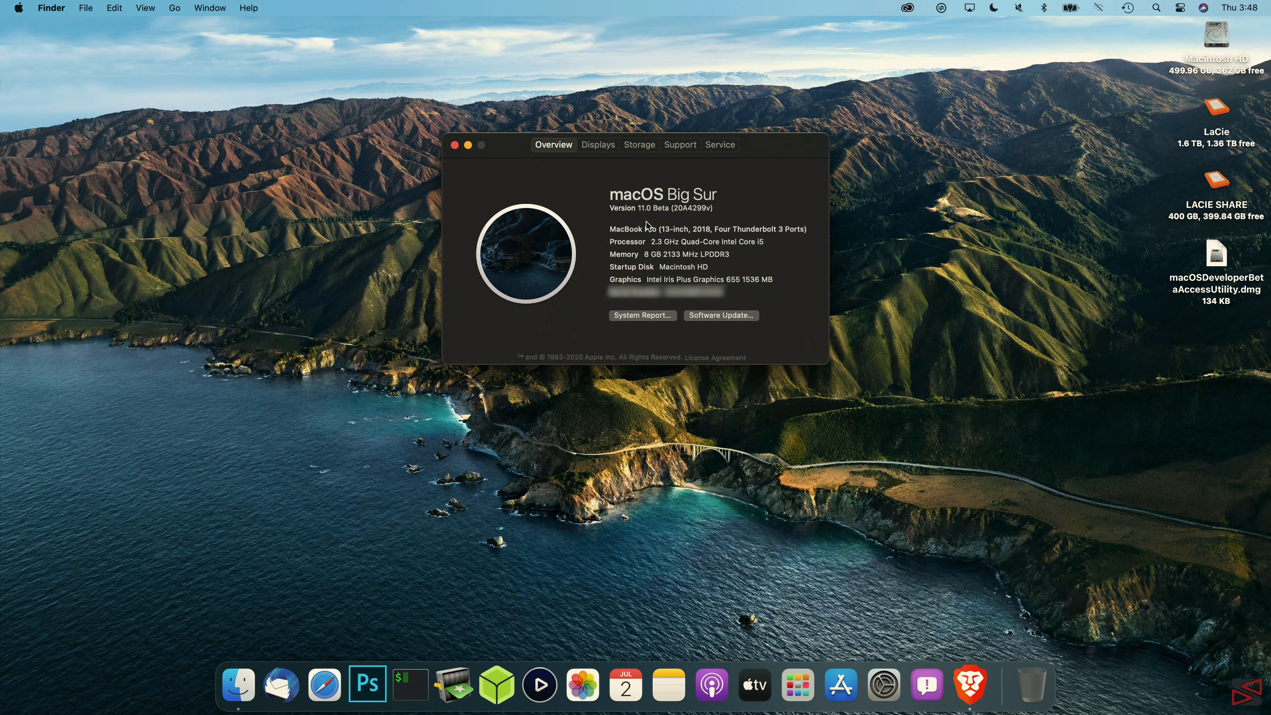
mouse_move(668, 252)
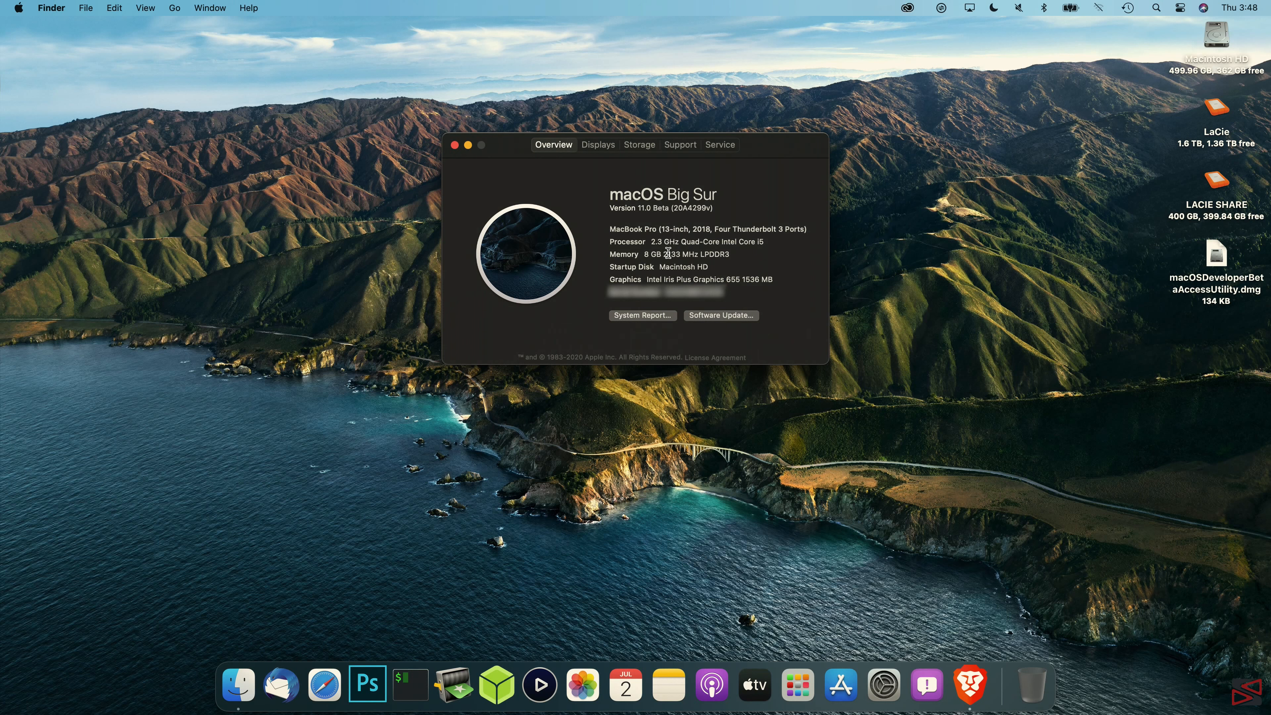
mouse_move(691, 224)
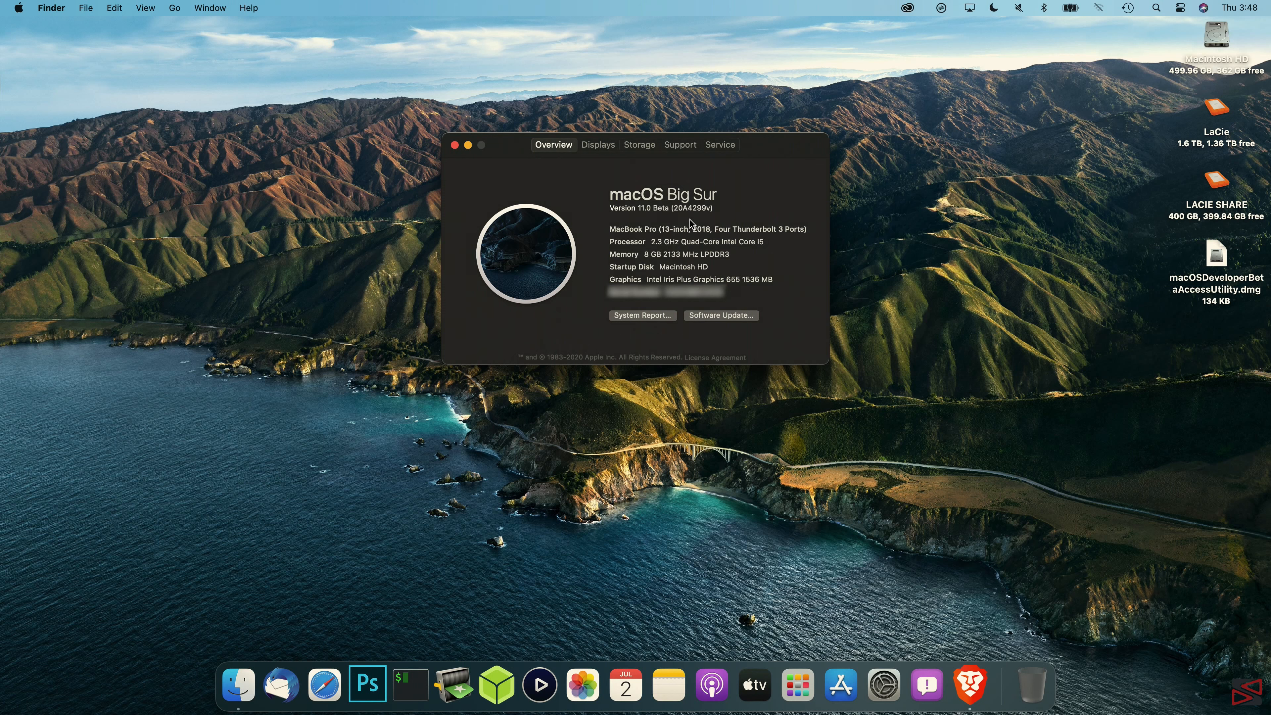